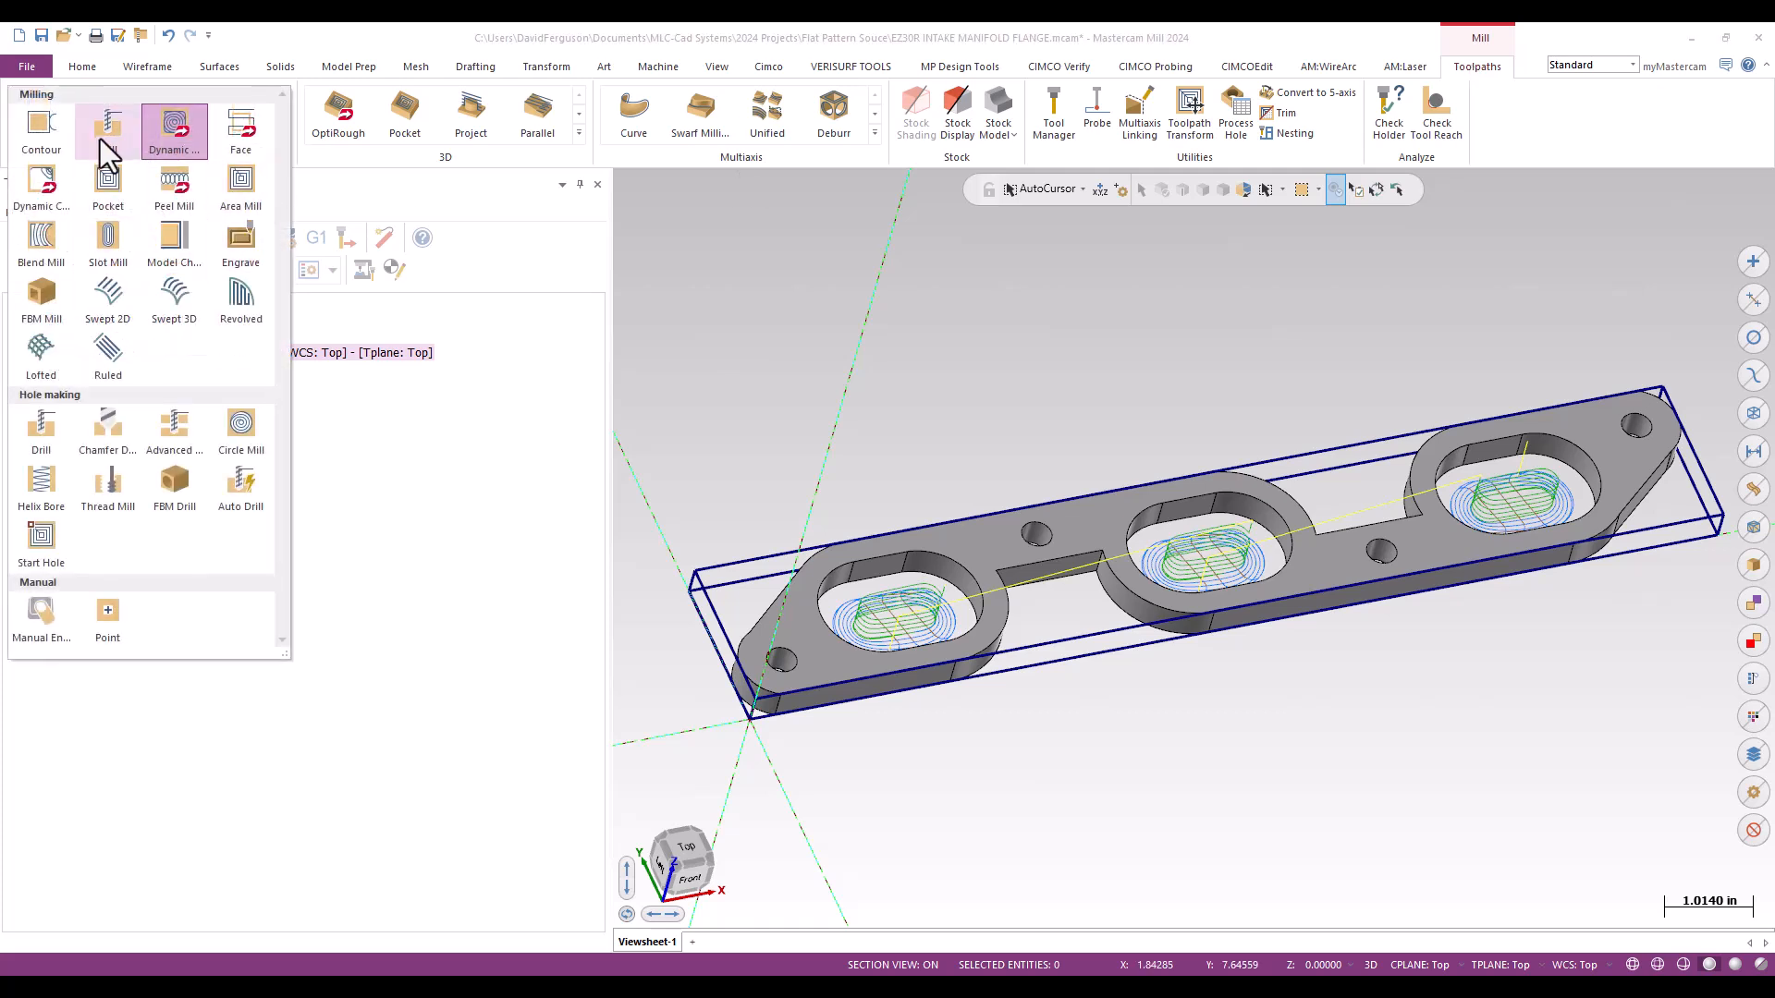
pyautogui.moveTo(41, 424)
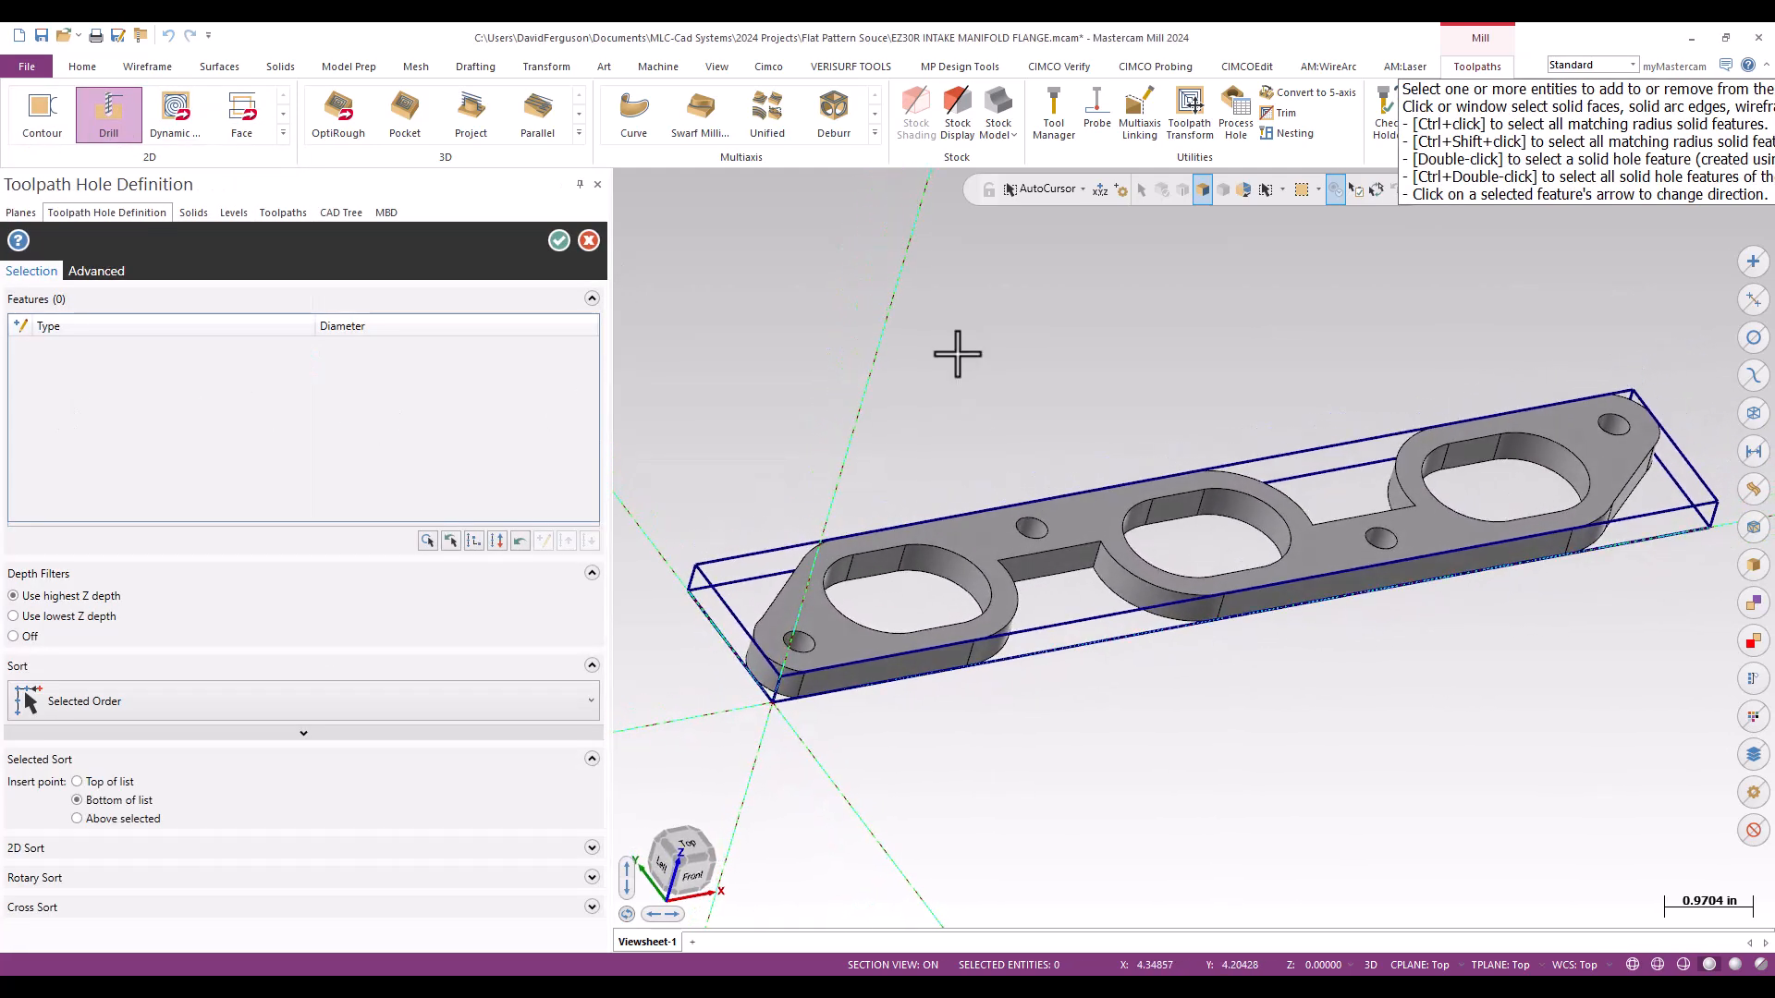
pyautogui.moveTo(736, 651)
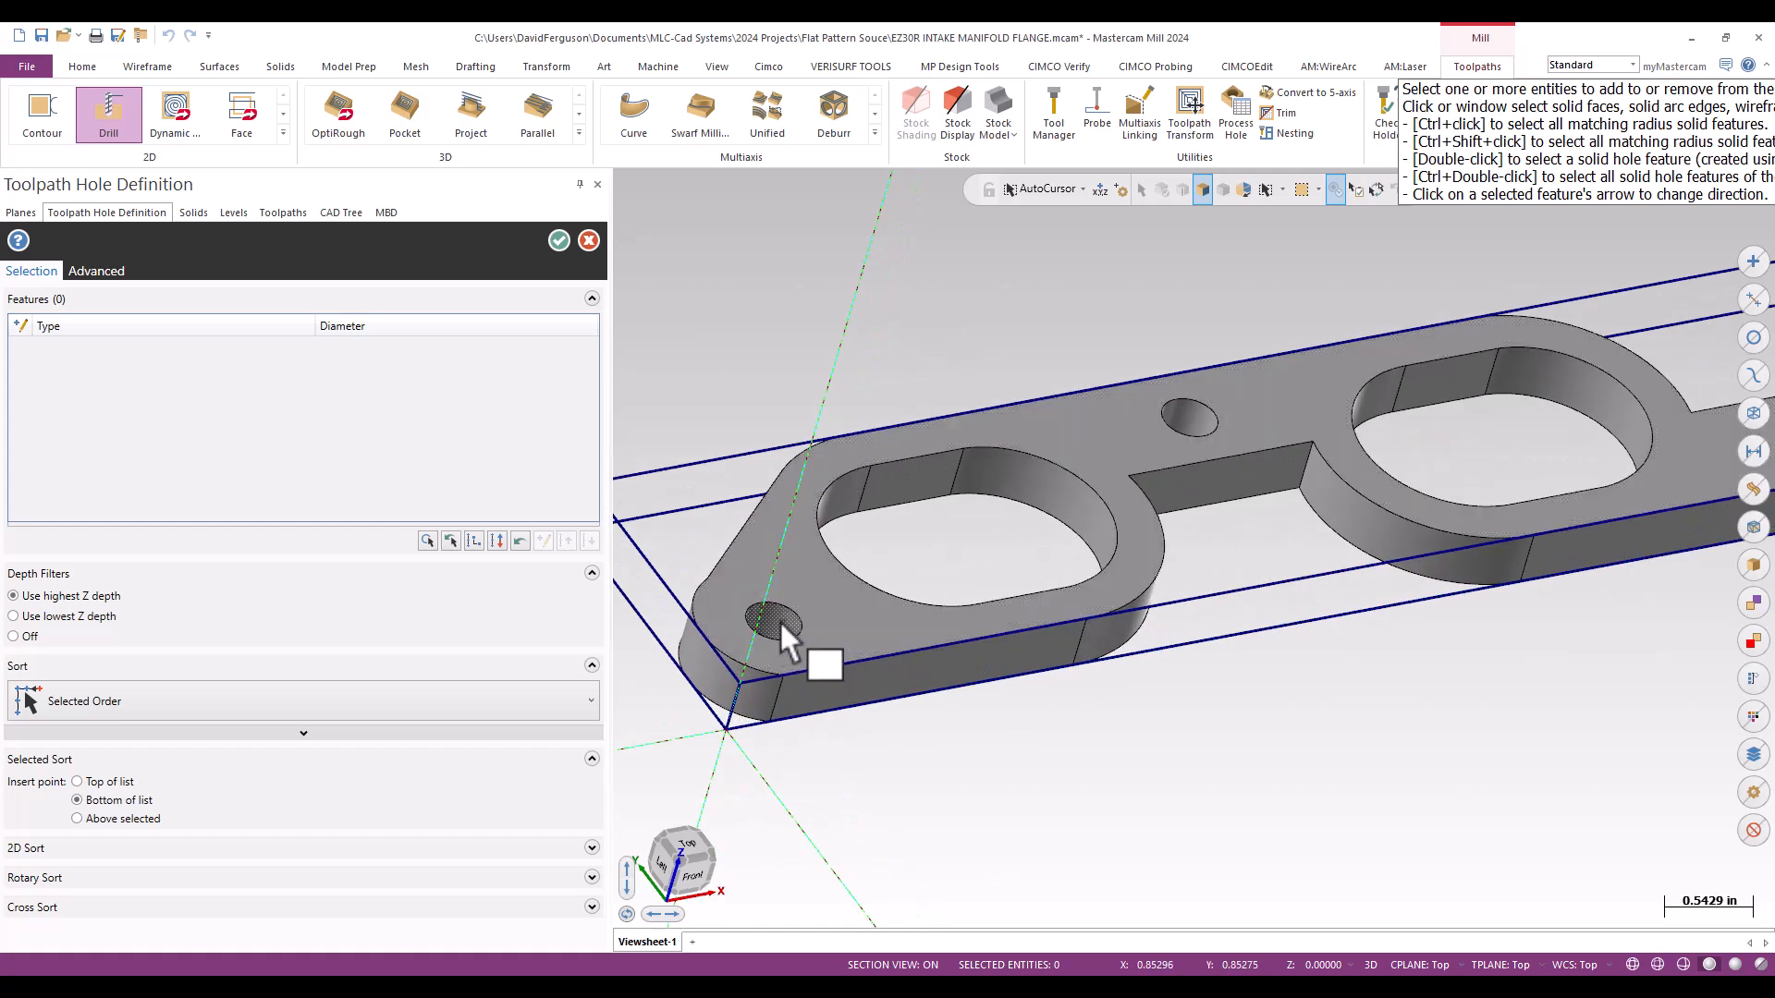
# Step: Pick the lower-left bolt hole face as a 0.3543 in drill feature
pyautogui.click(782, 617)
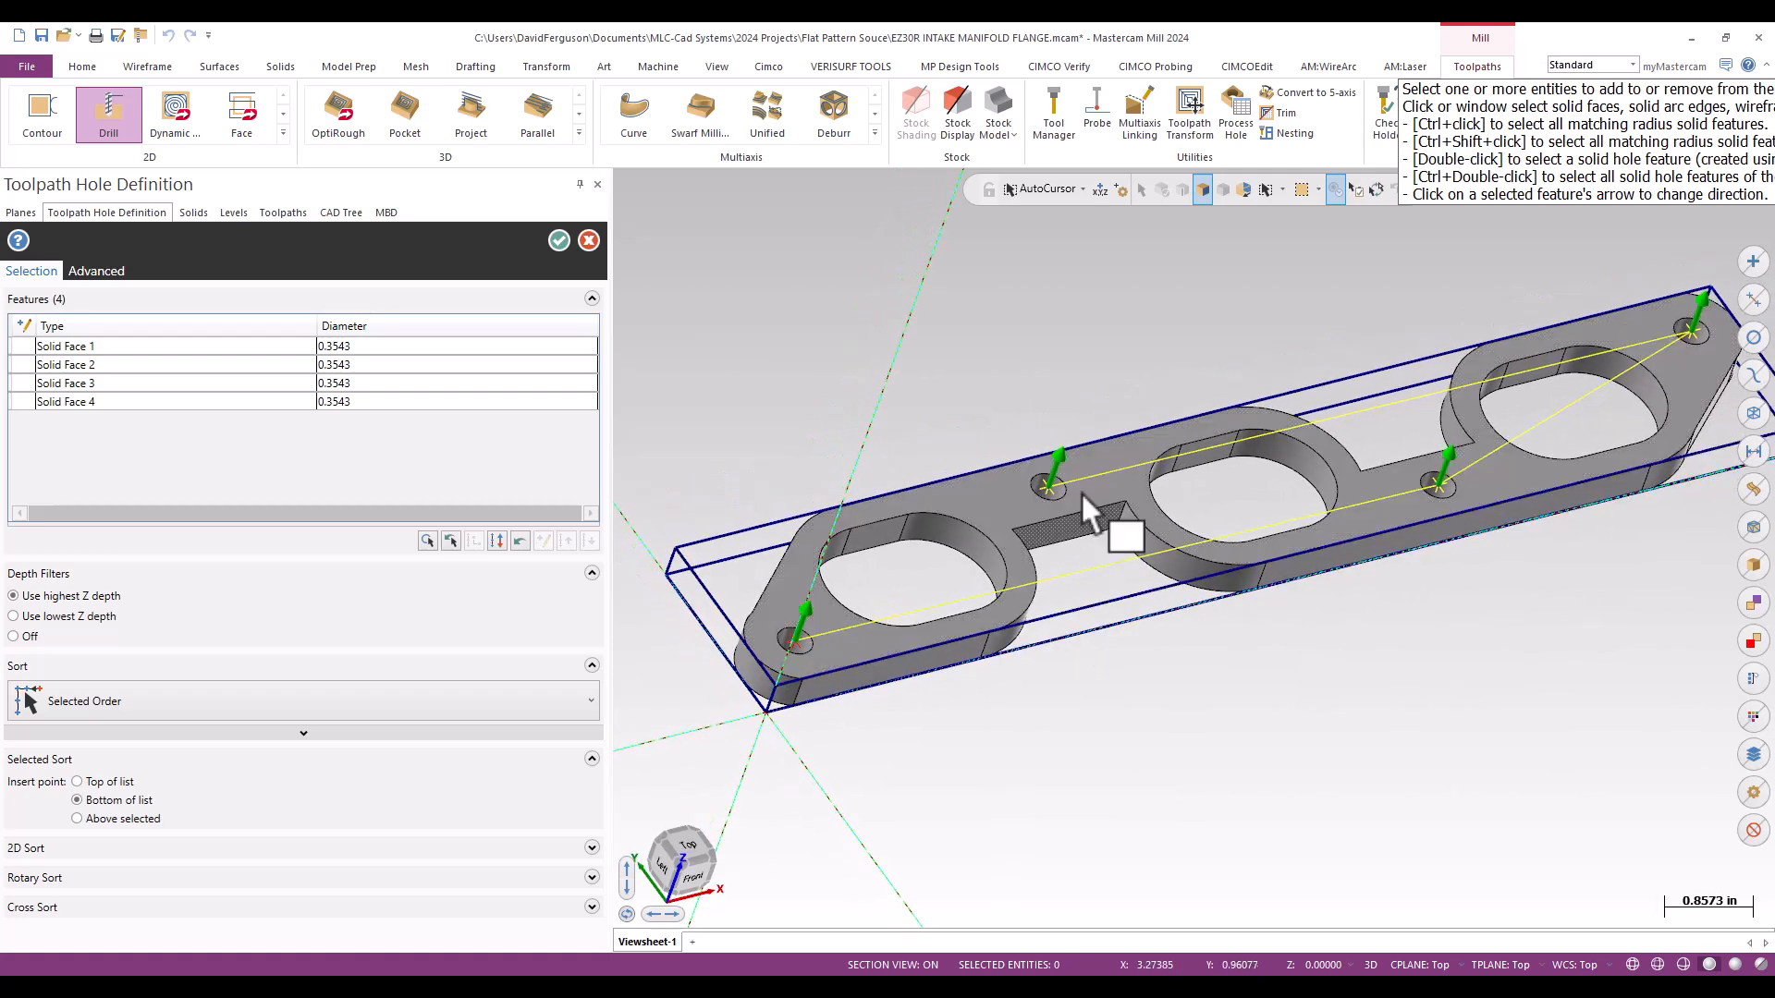
pyautogui.moveTo(1183, 897)
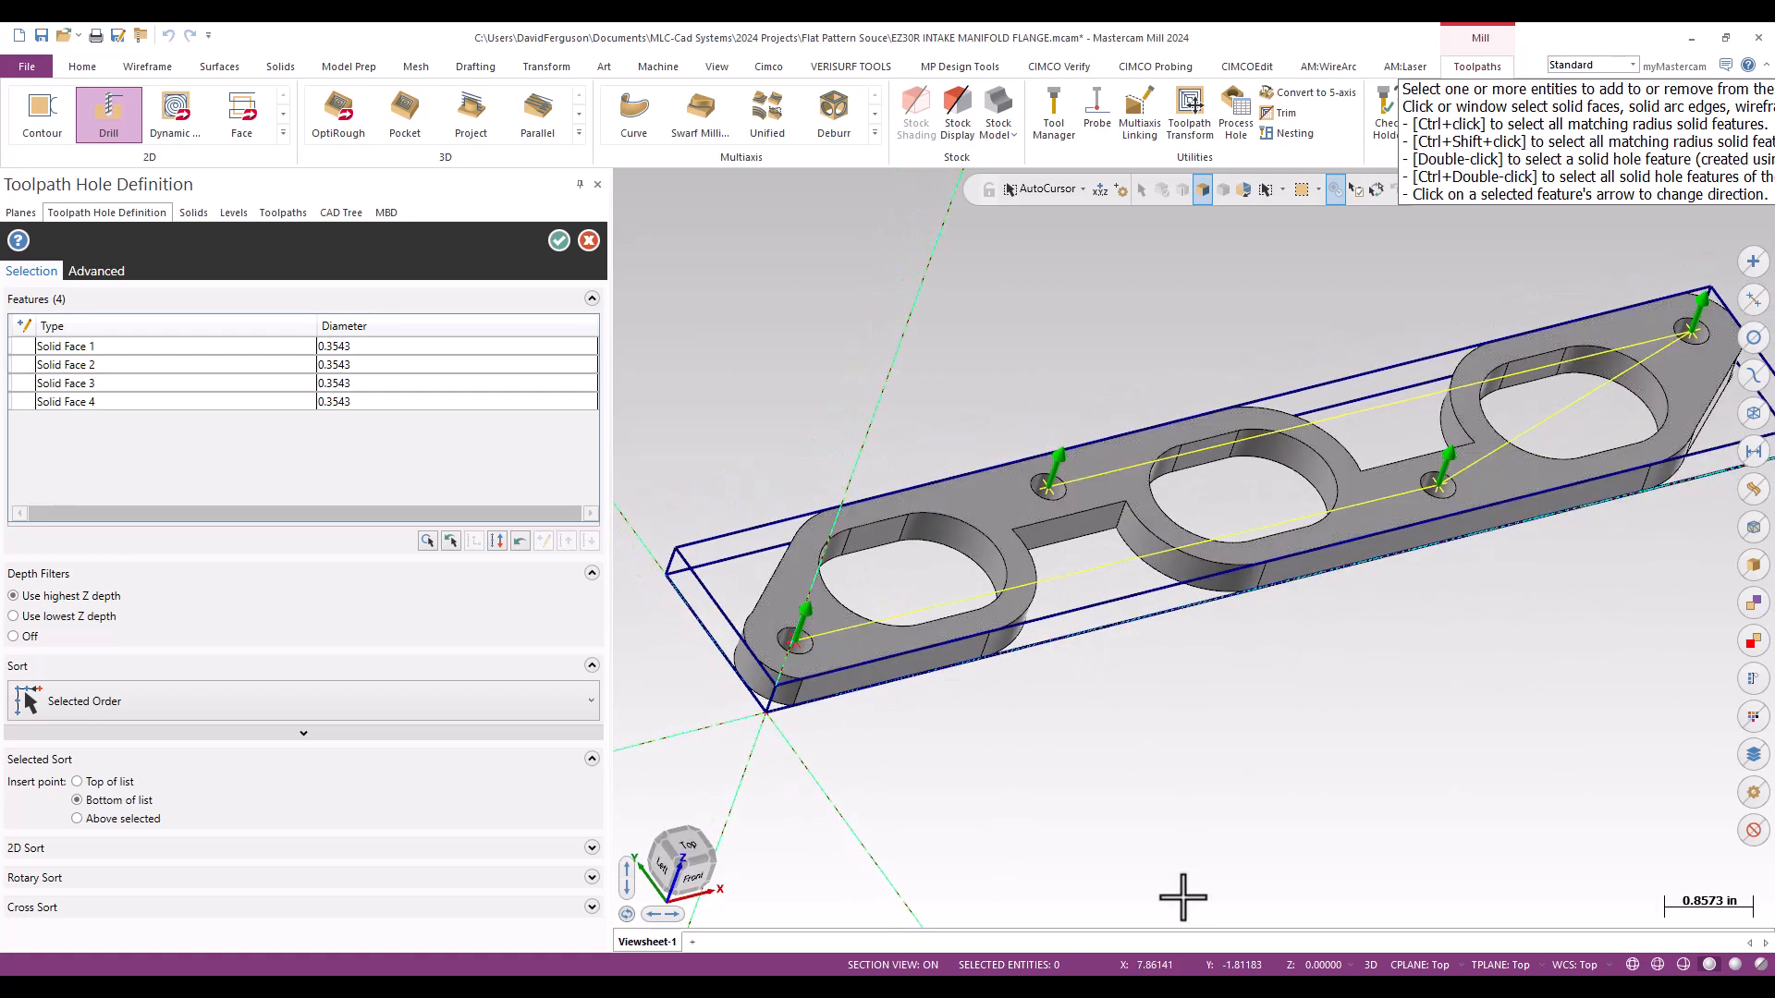
pyautogui.moveTo(823, 780)
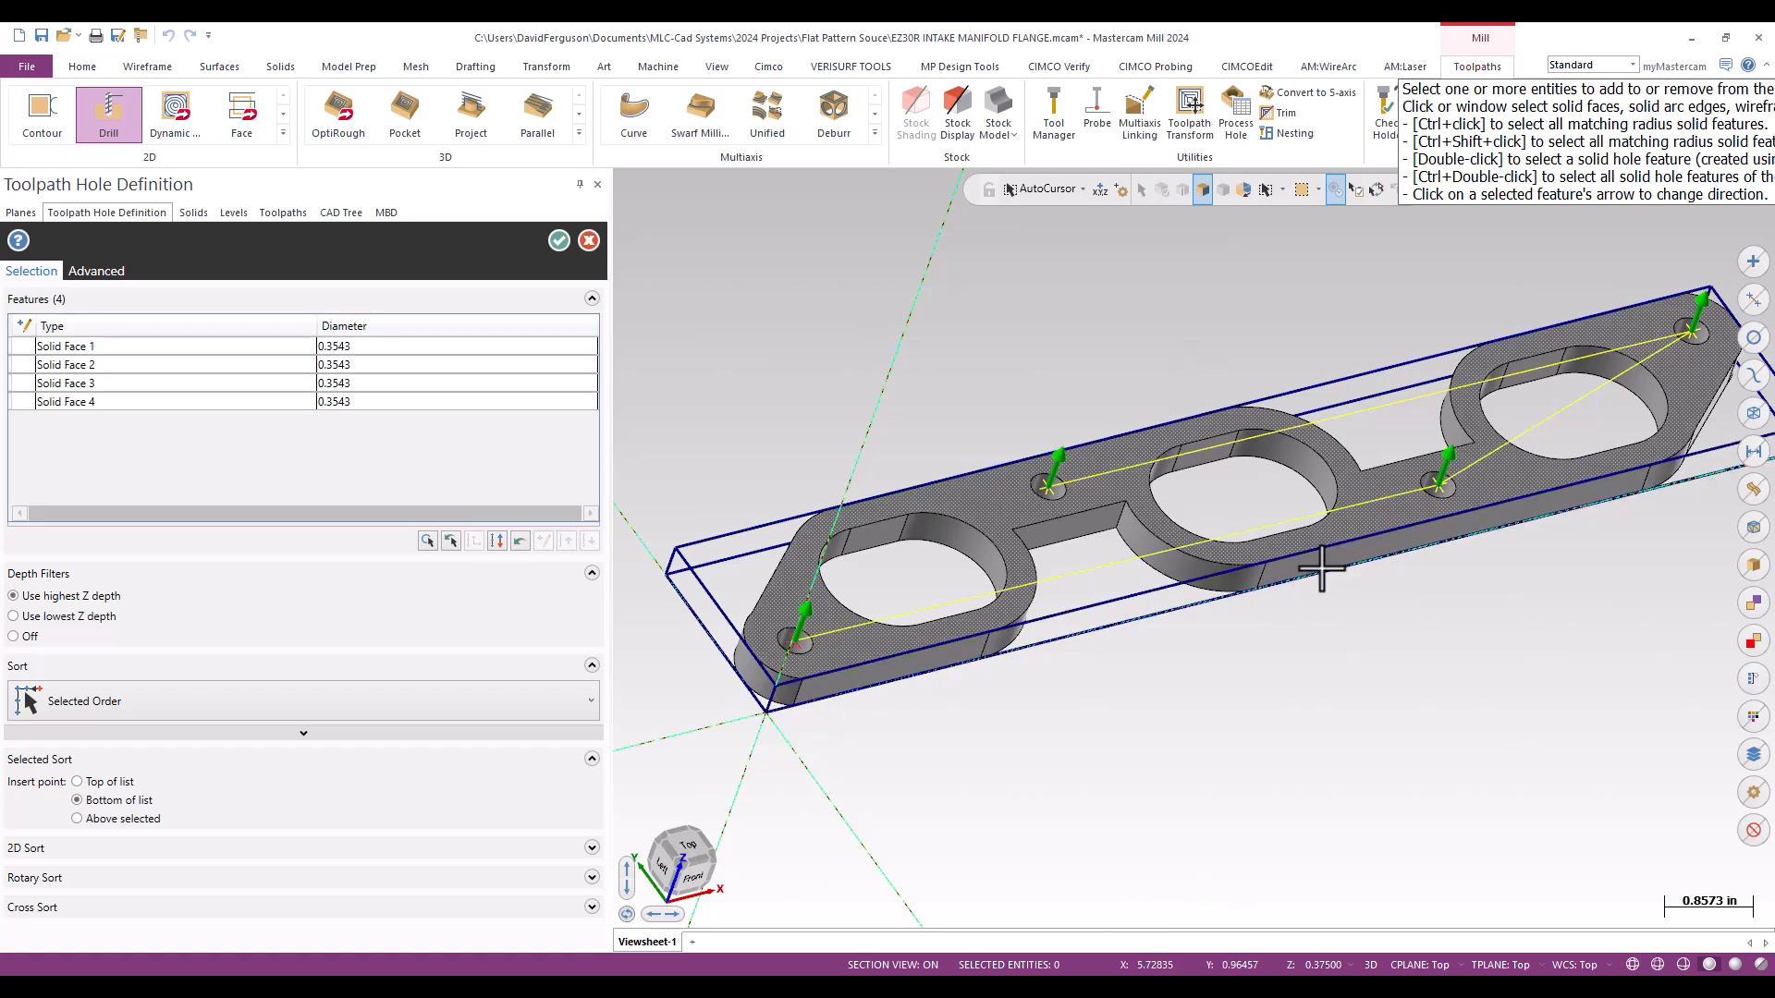
pyautogui.moveTo(1715, 611)
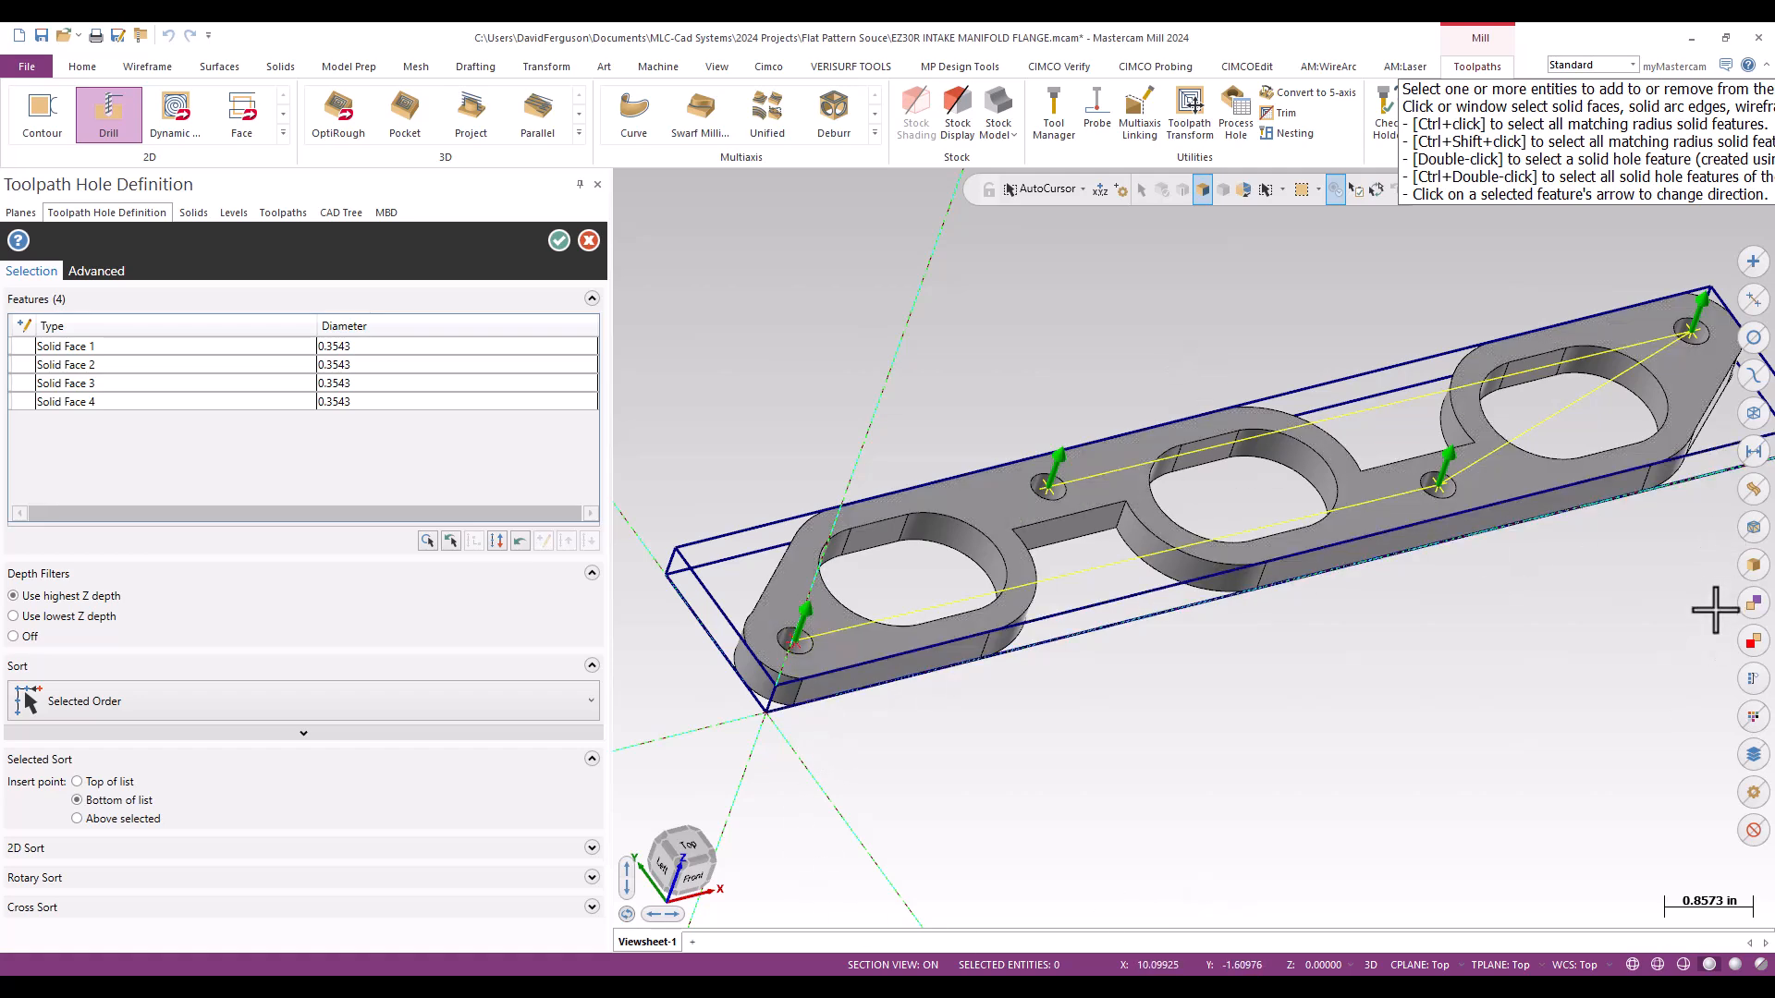
pyautogui.moveTo(630, 478)
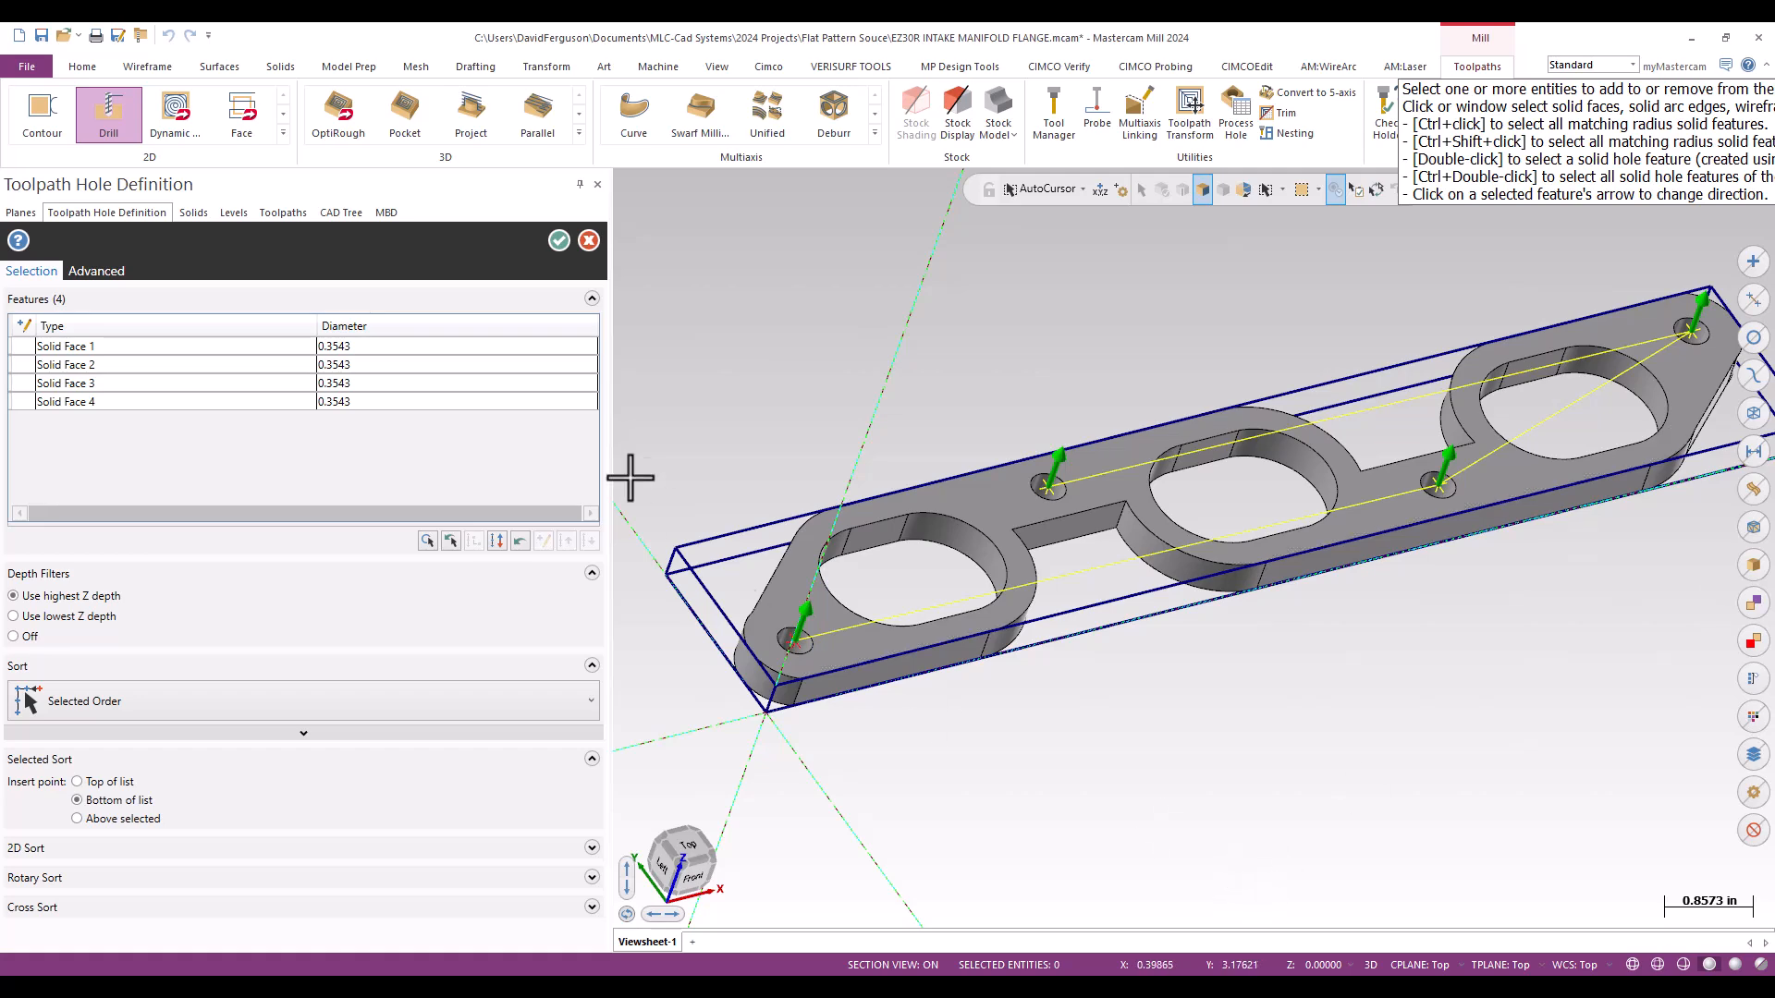
pyautogui.moveTo(339, 368)
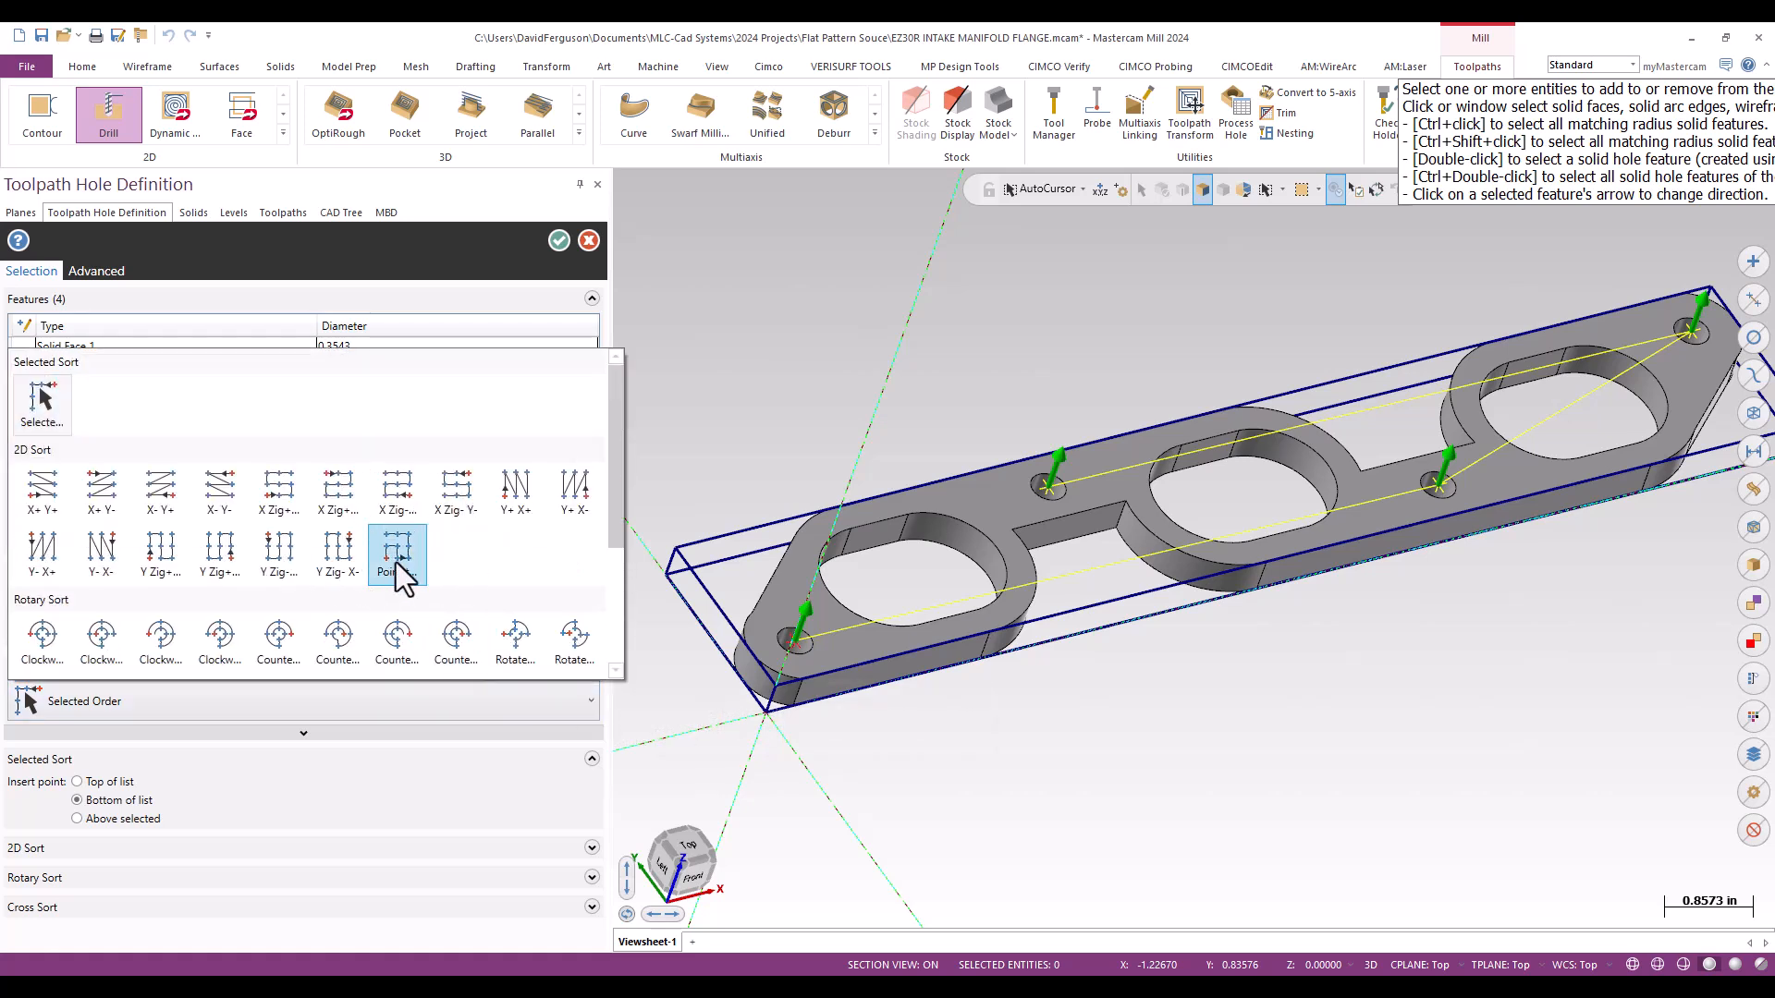
# Step: Sort the holes Point to Point, giving order Solid Face 1, 4, 2, 3
pyautogui.click(397, 555)
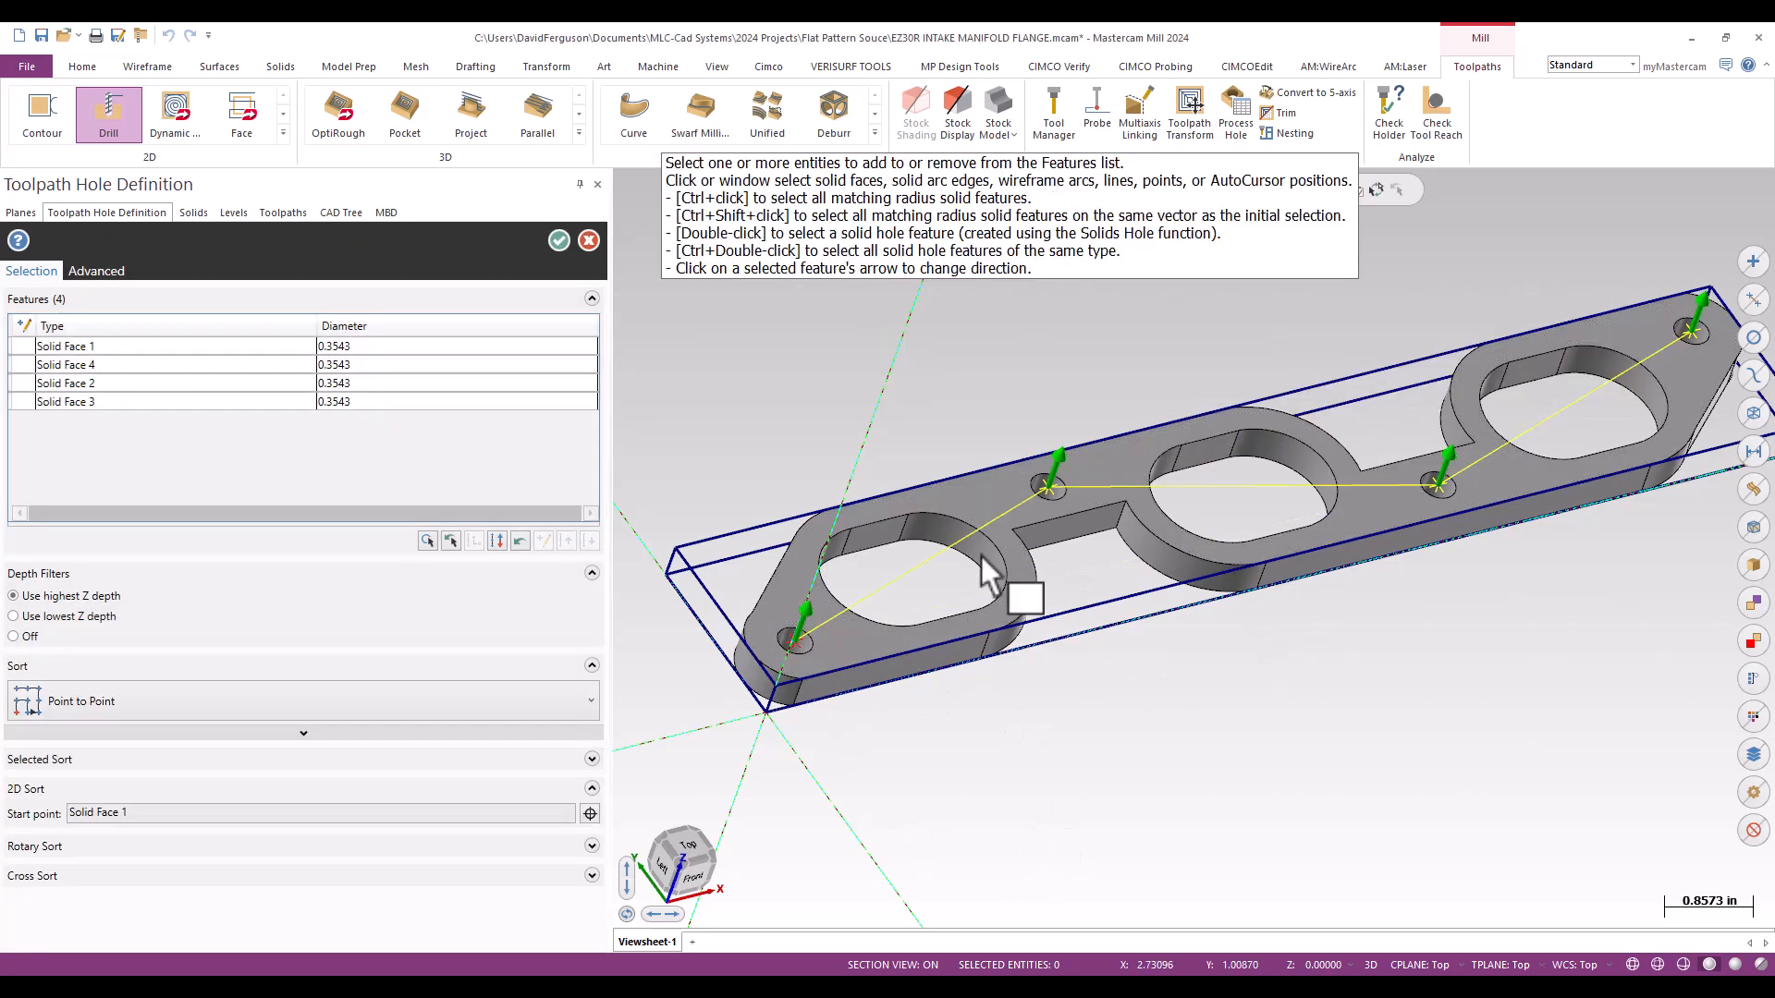
pyautogui.moveTo(1710, 645)
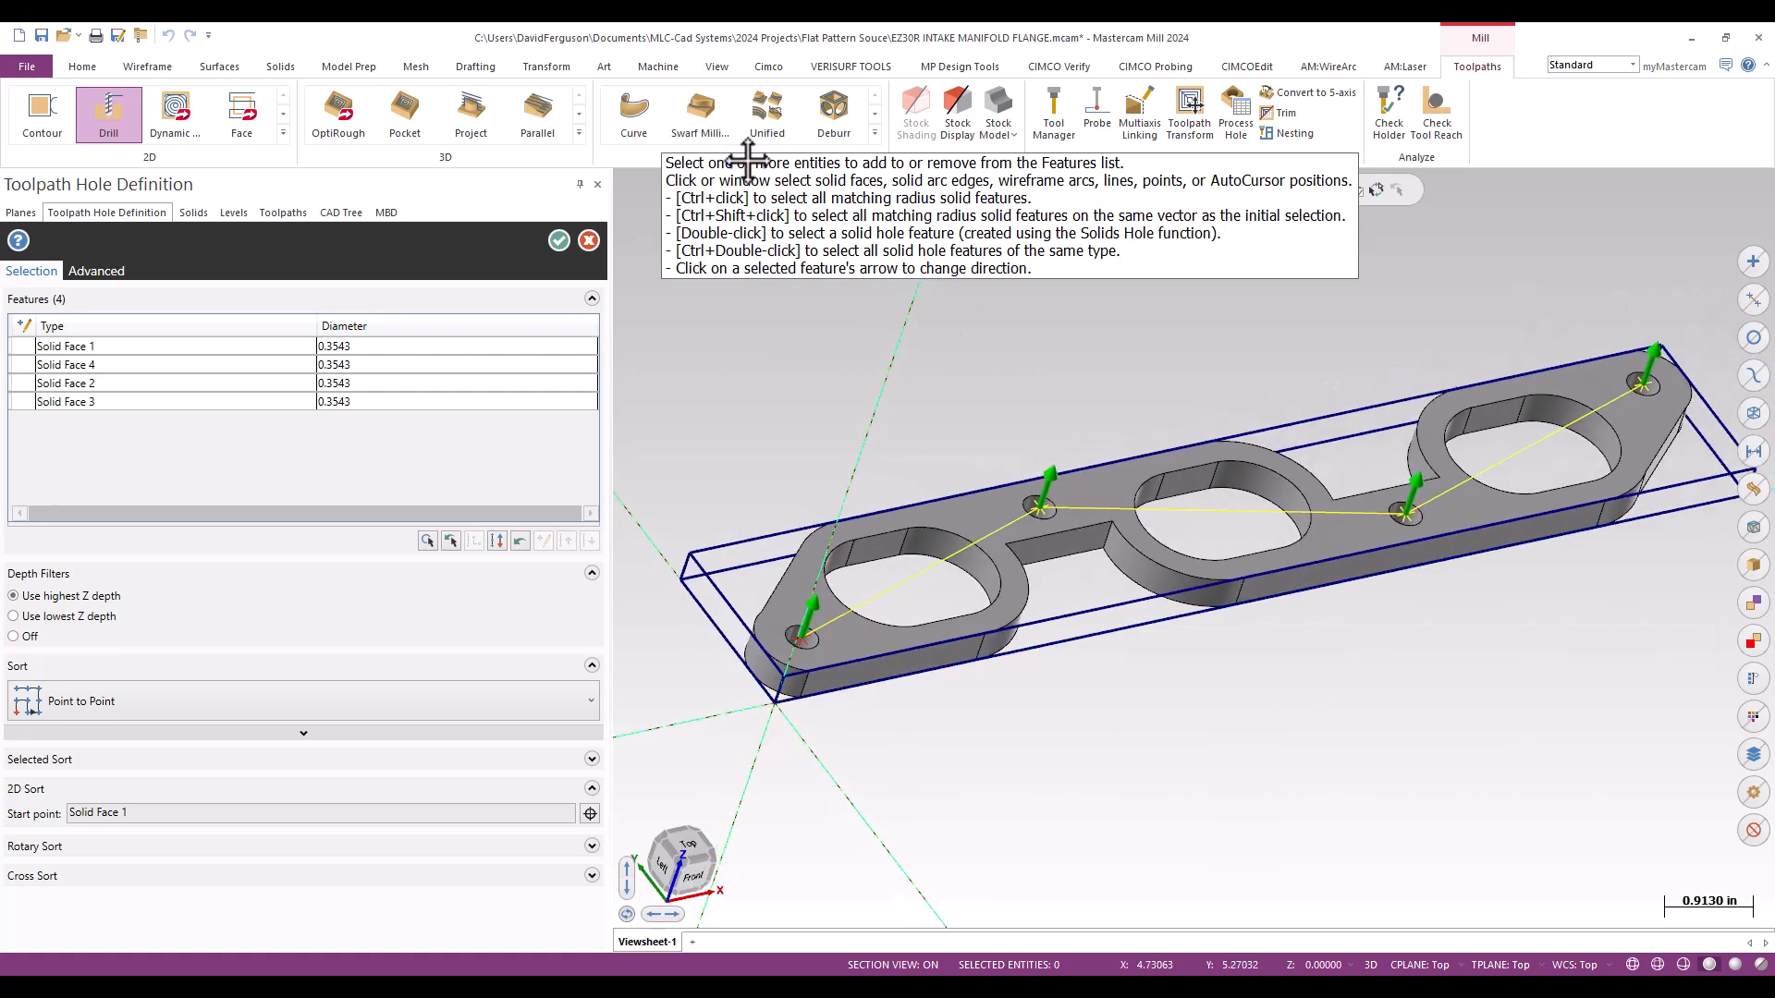
# Step: Accept the four holes and bring up the Tool page showing the 1/8 drill
pyautogui.click(559, 240)
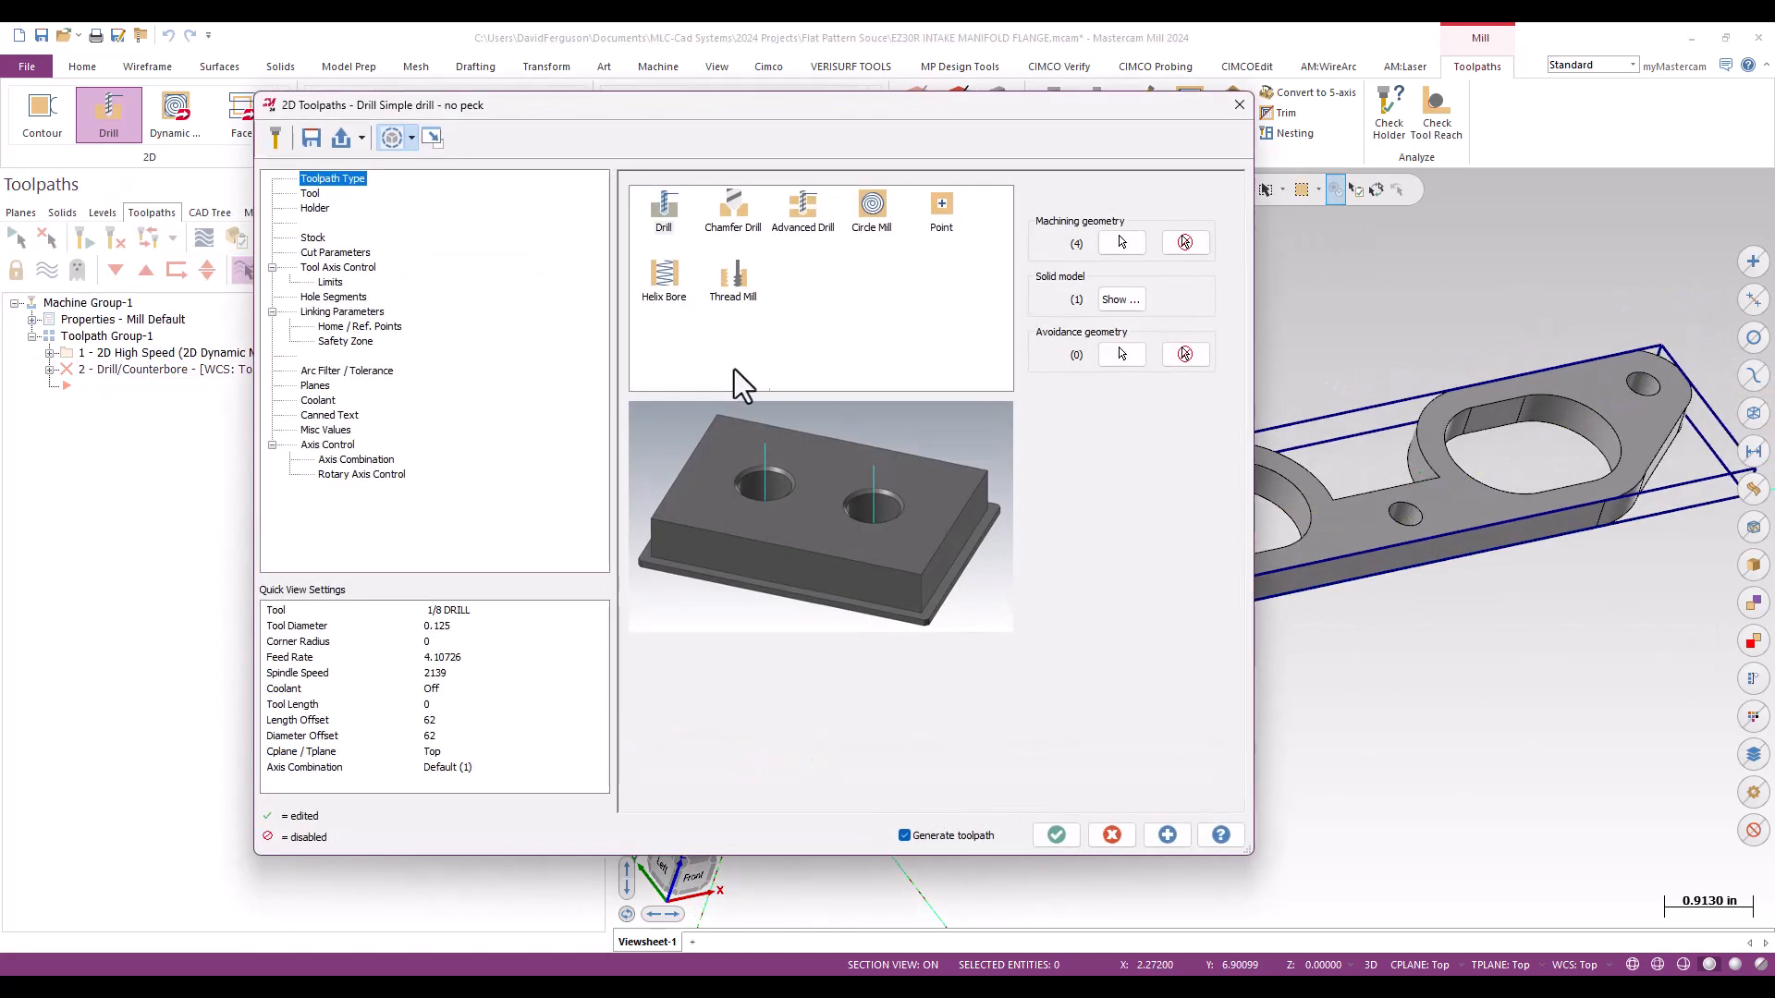
pyautogui.click(308, 192)
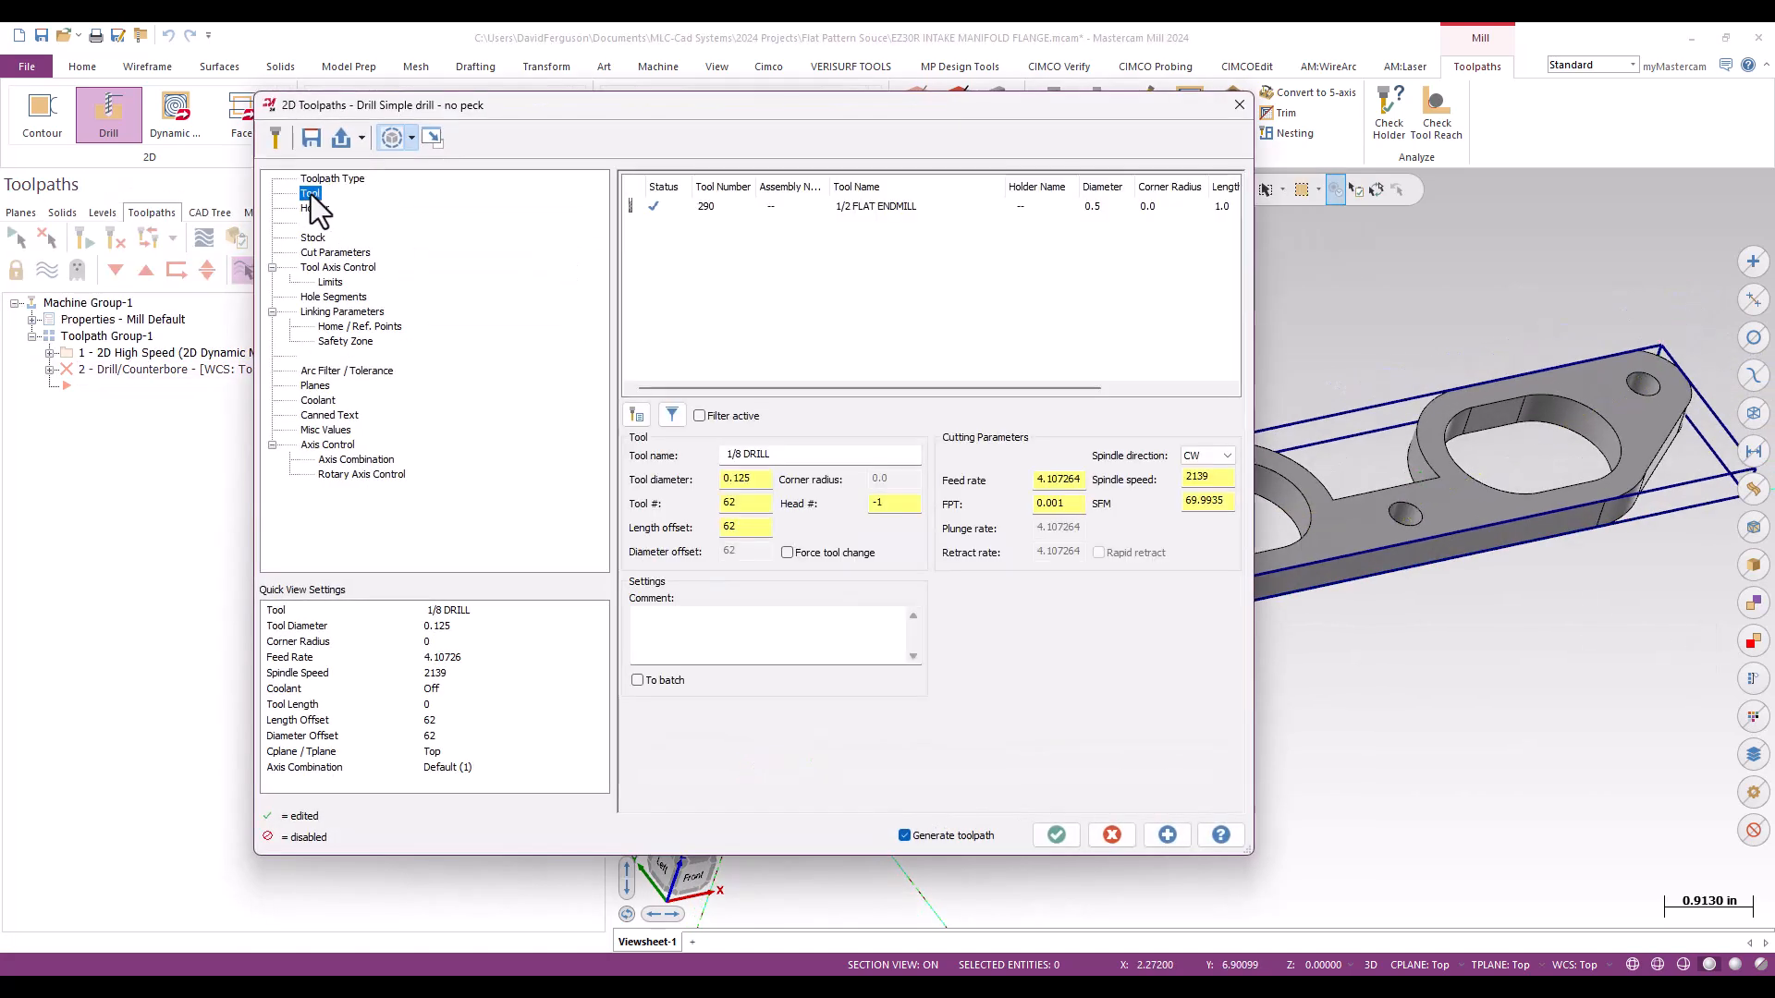
pyautogui.click(637, 415)
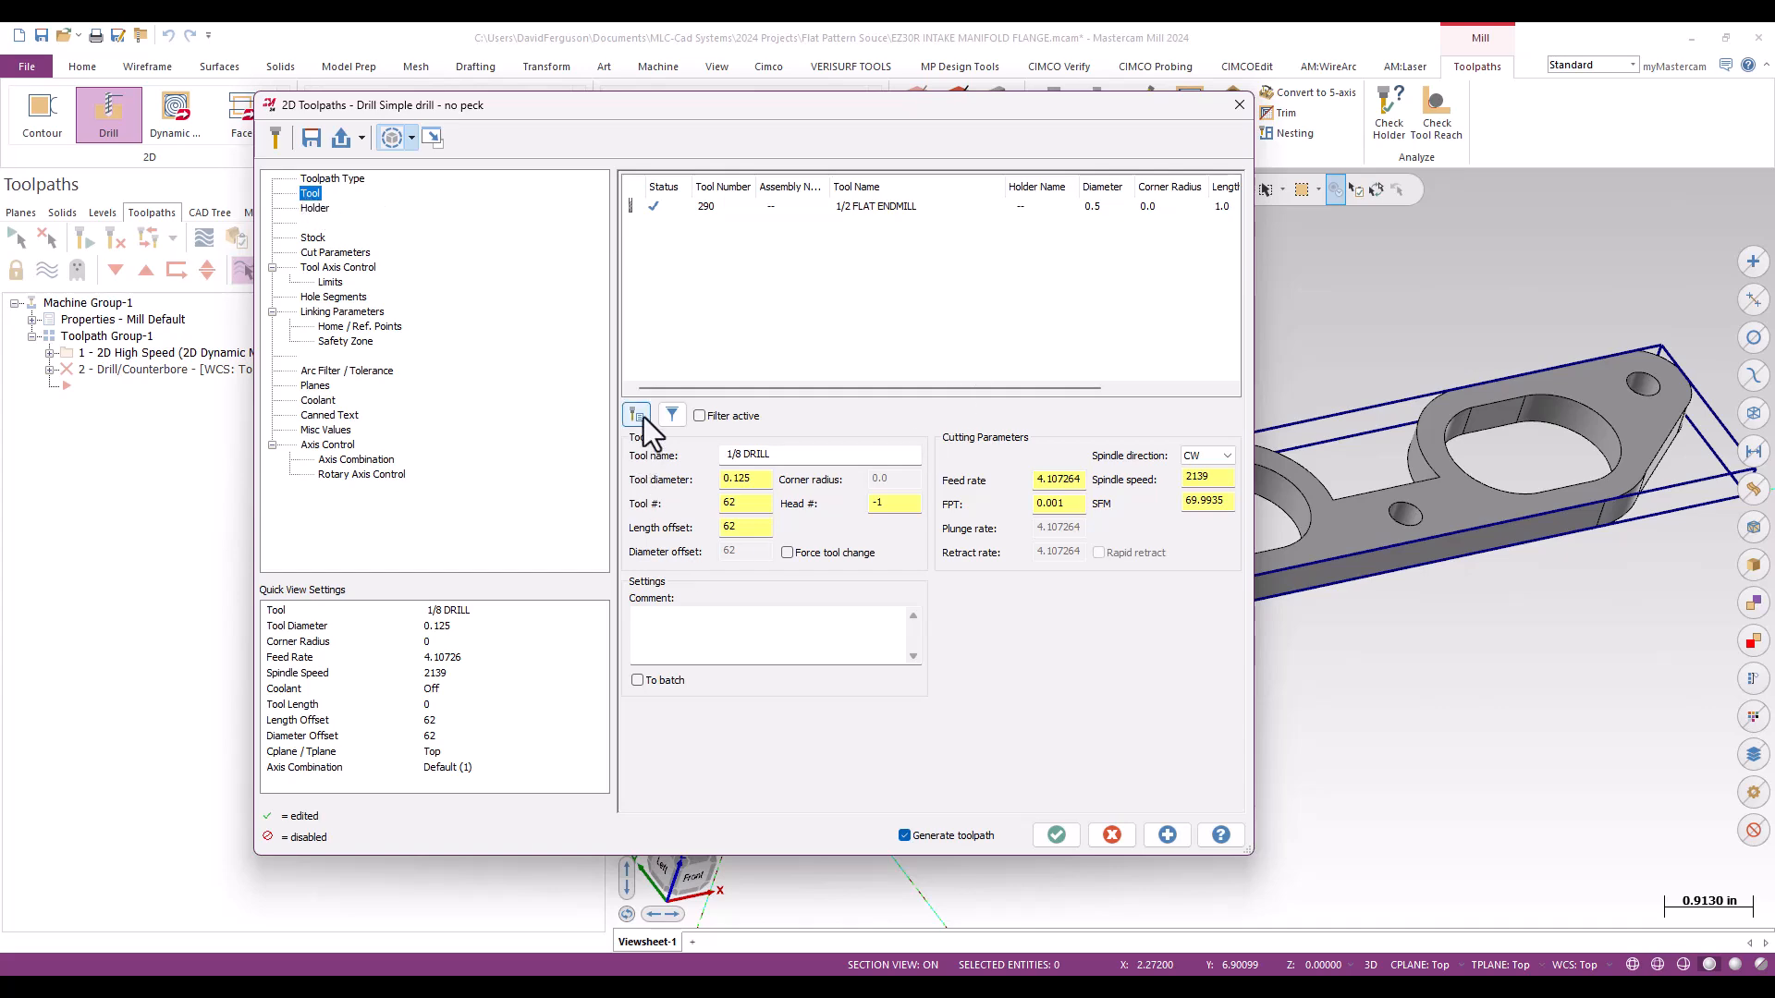
pyautogui.click(332, 178)
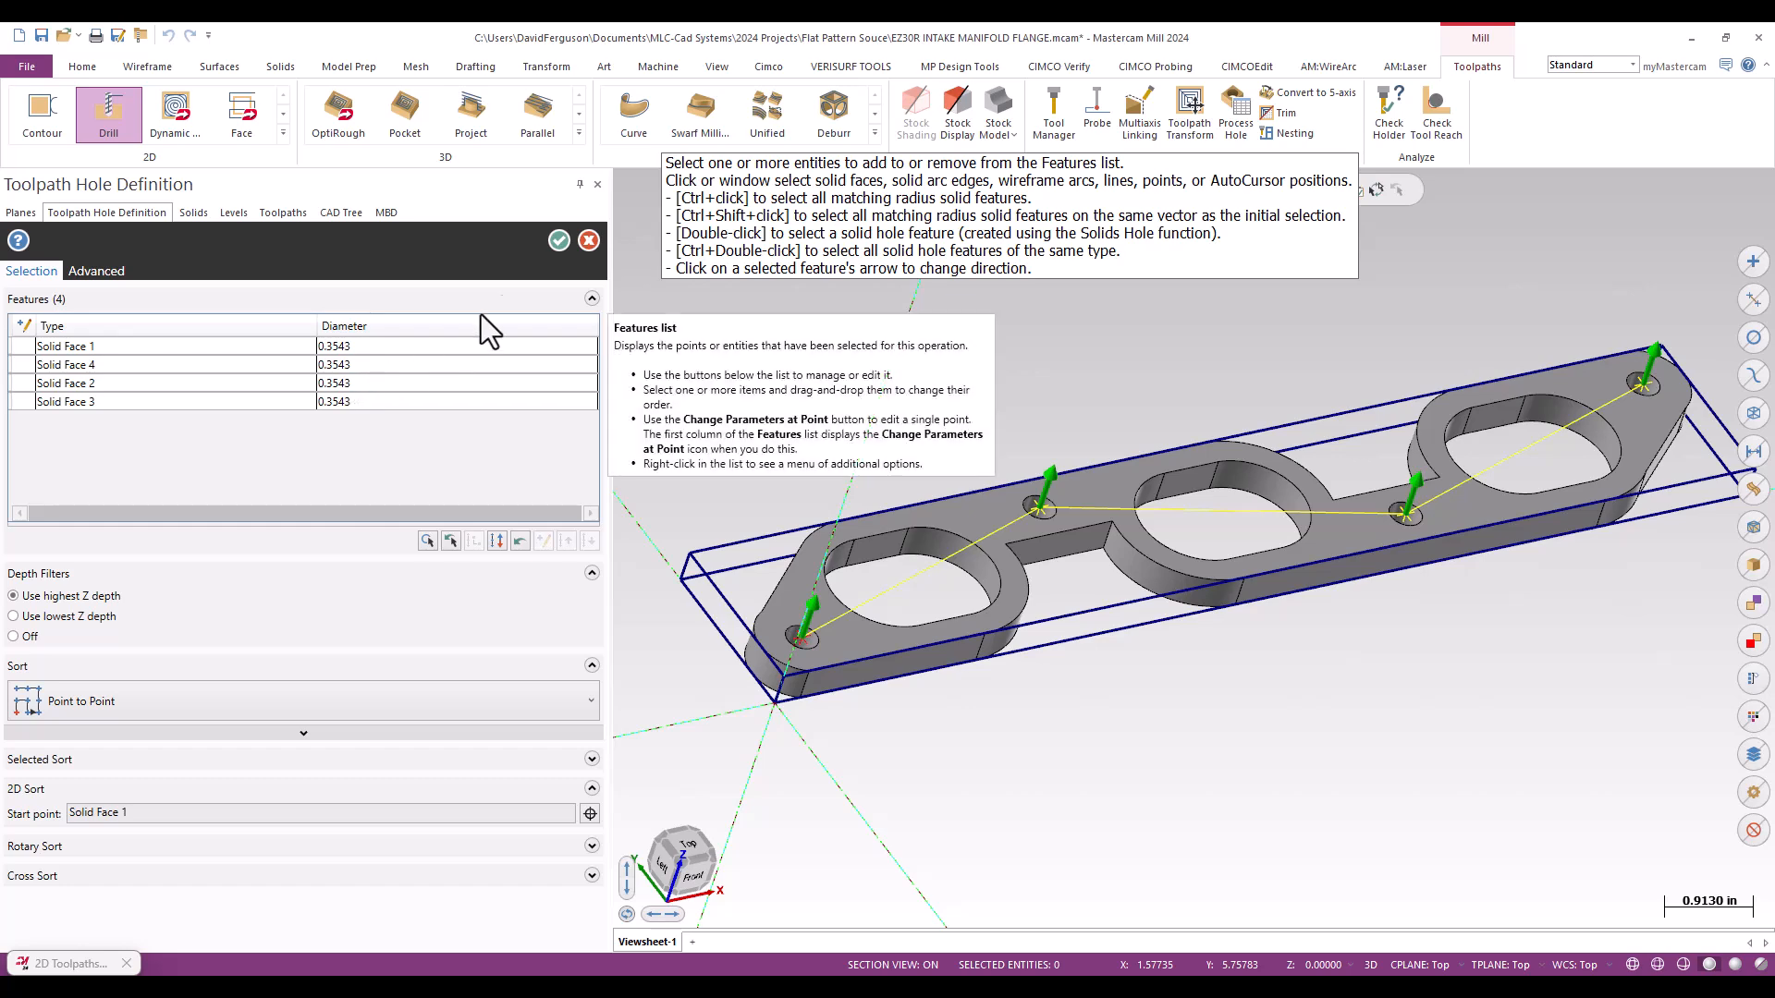
# Step: Add LTR. T DRILL (#145, 0.358 diameter) from the tool library
pyautogui.click(557, 238)
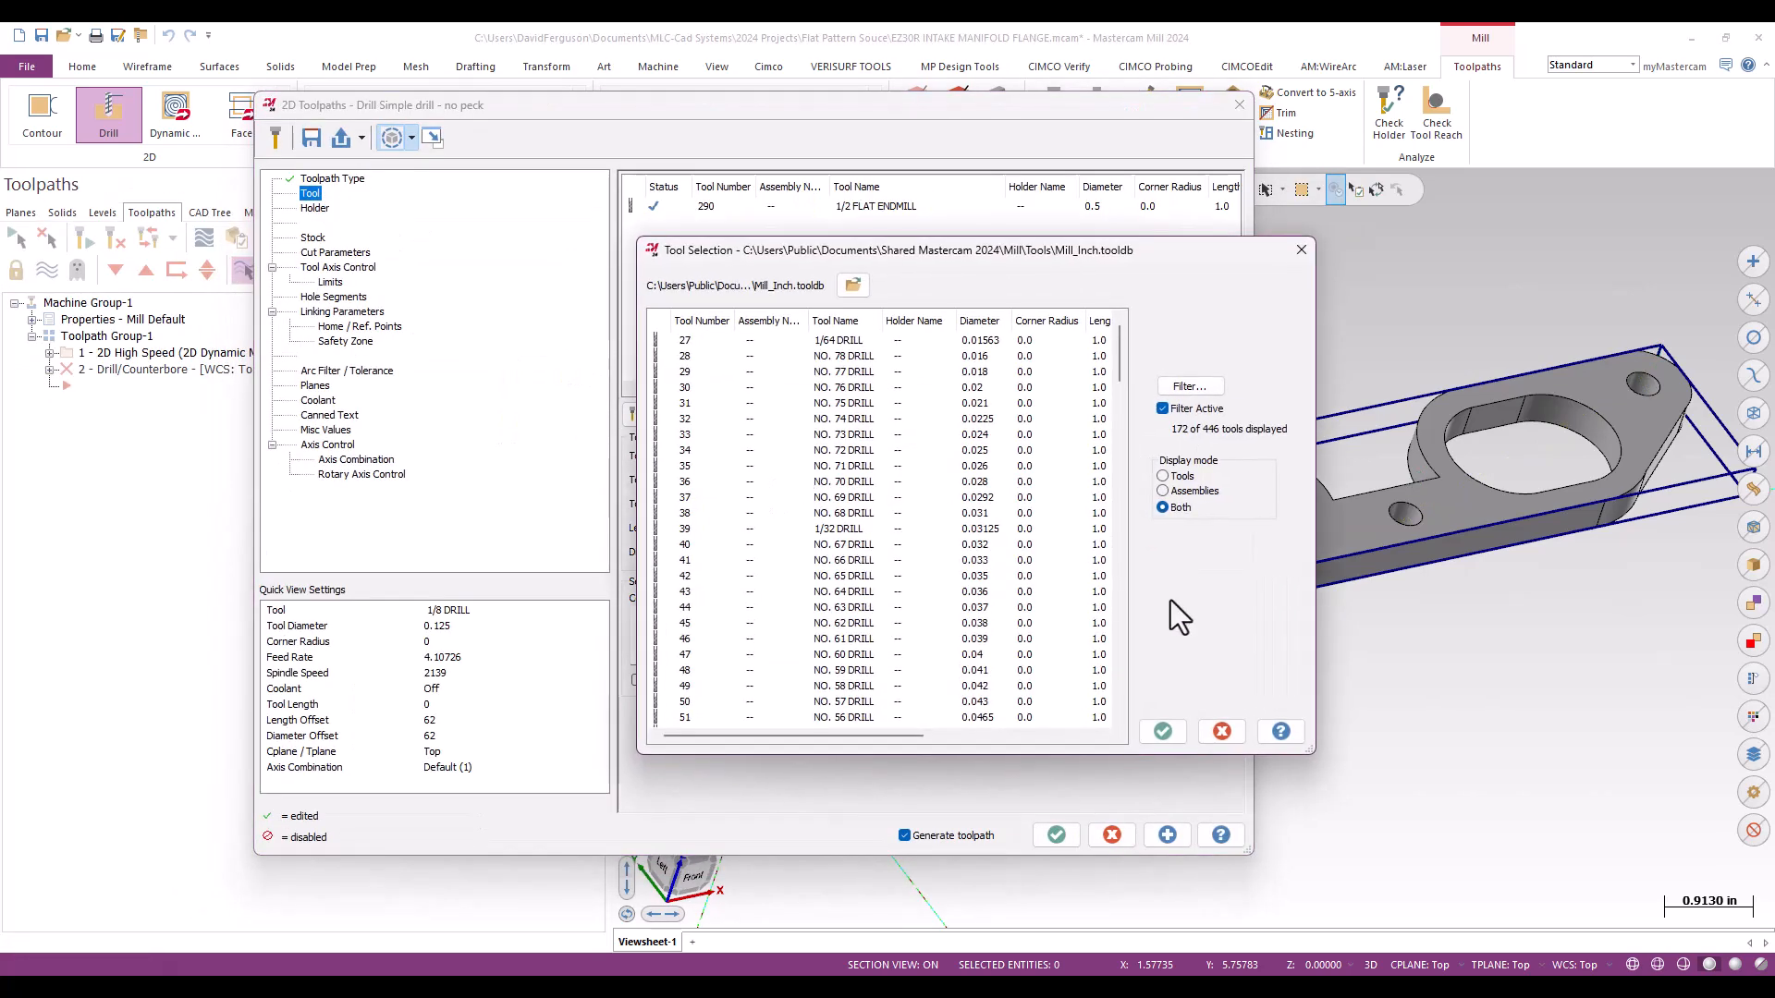
pyautogui.scroll(-3)
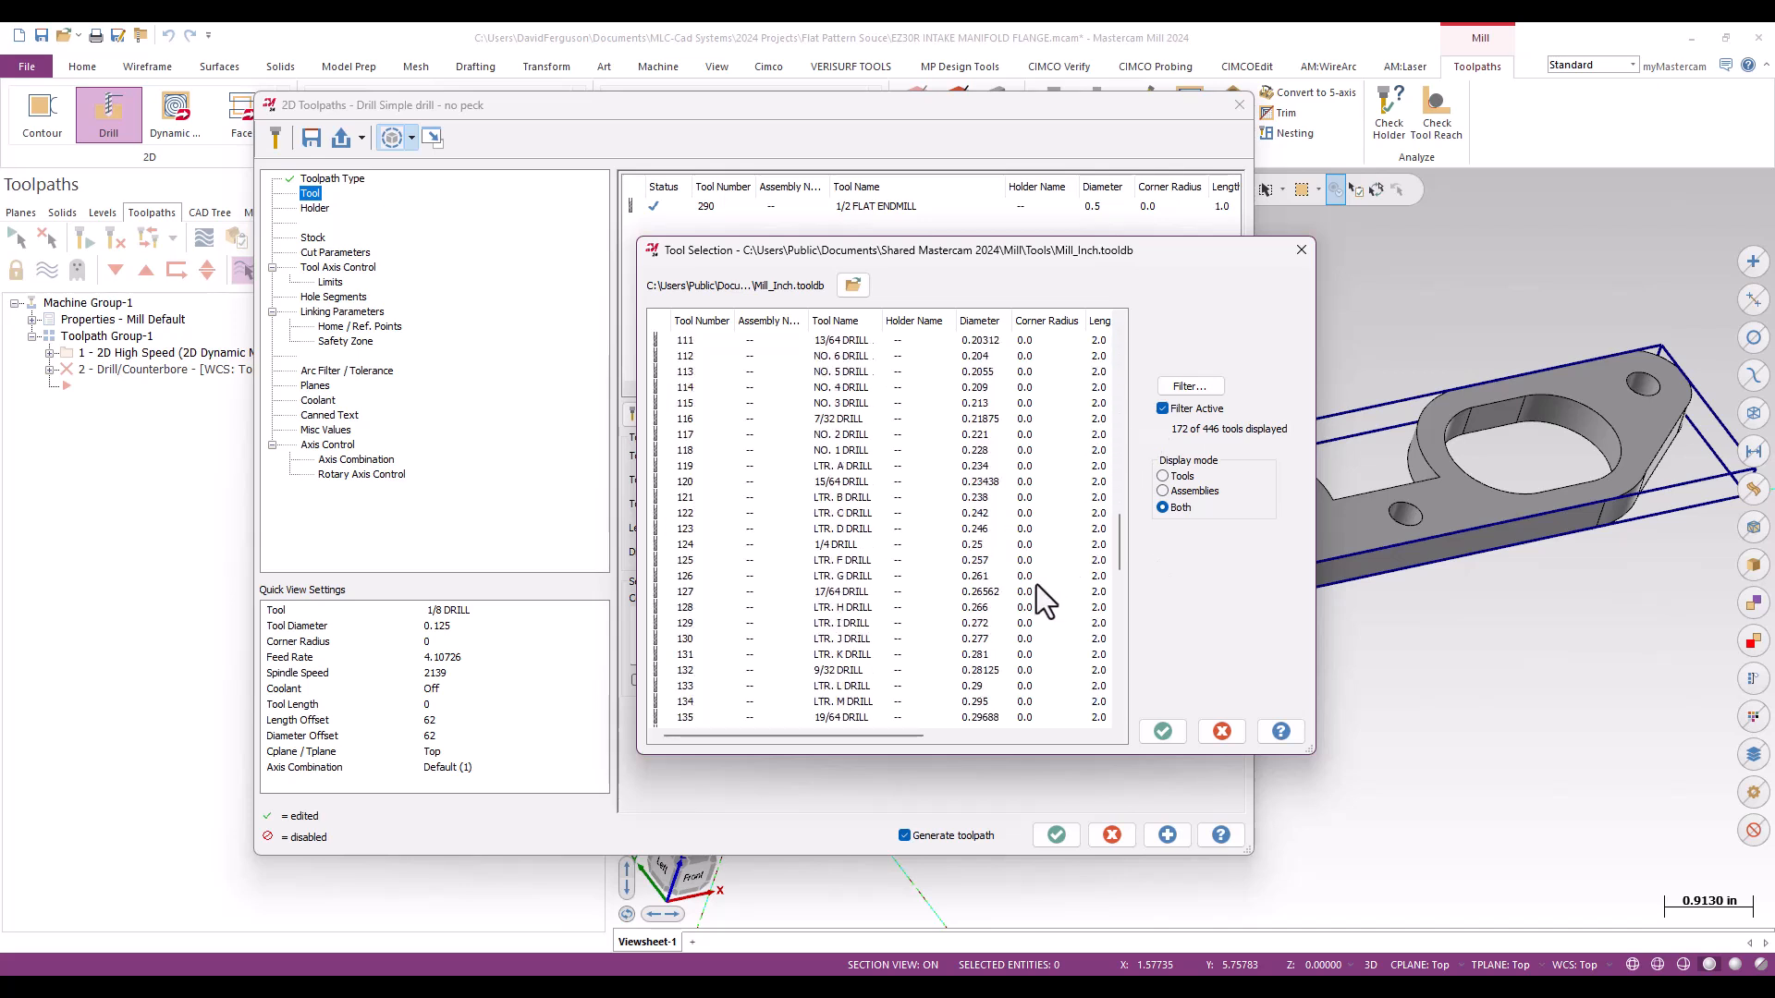
pyautogui.scroll(-3)
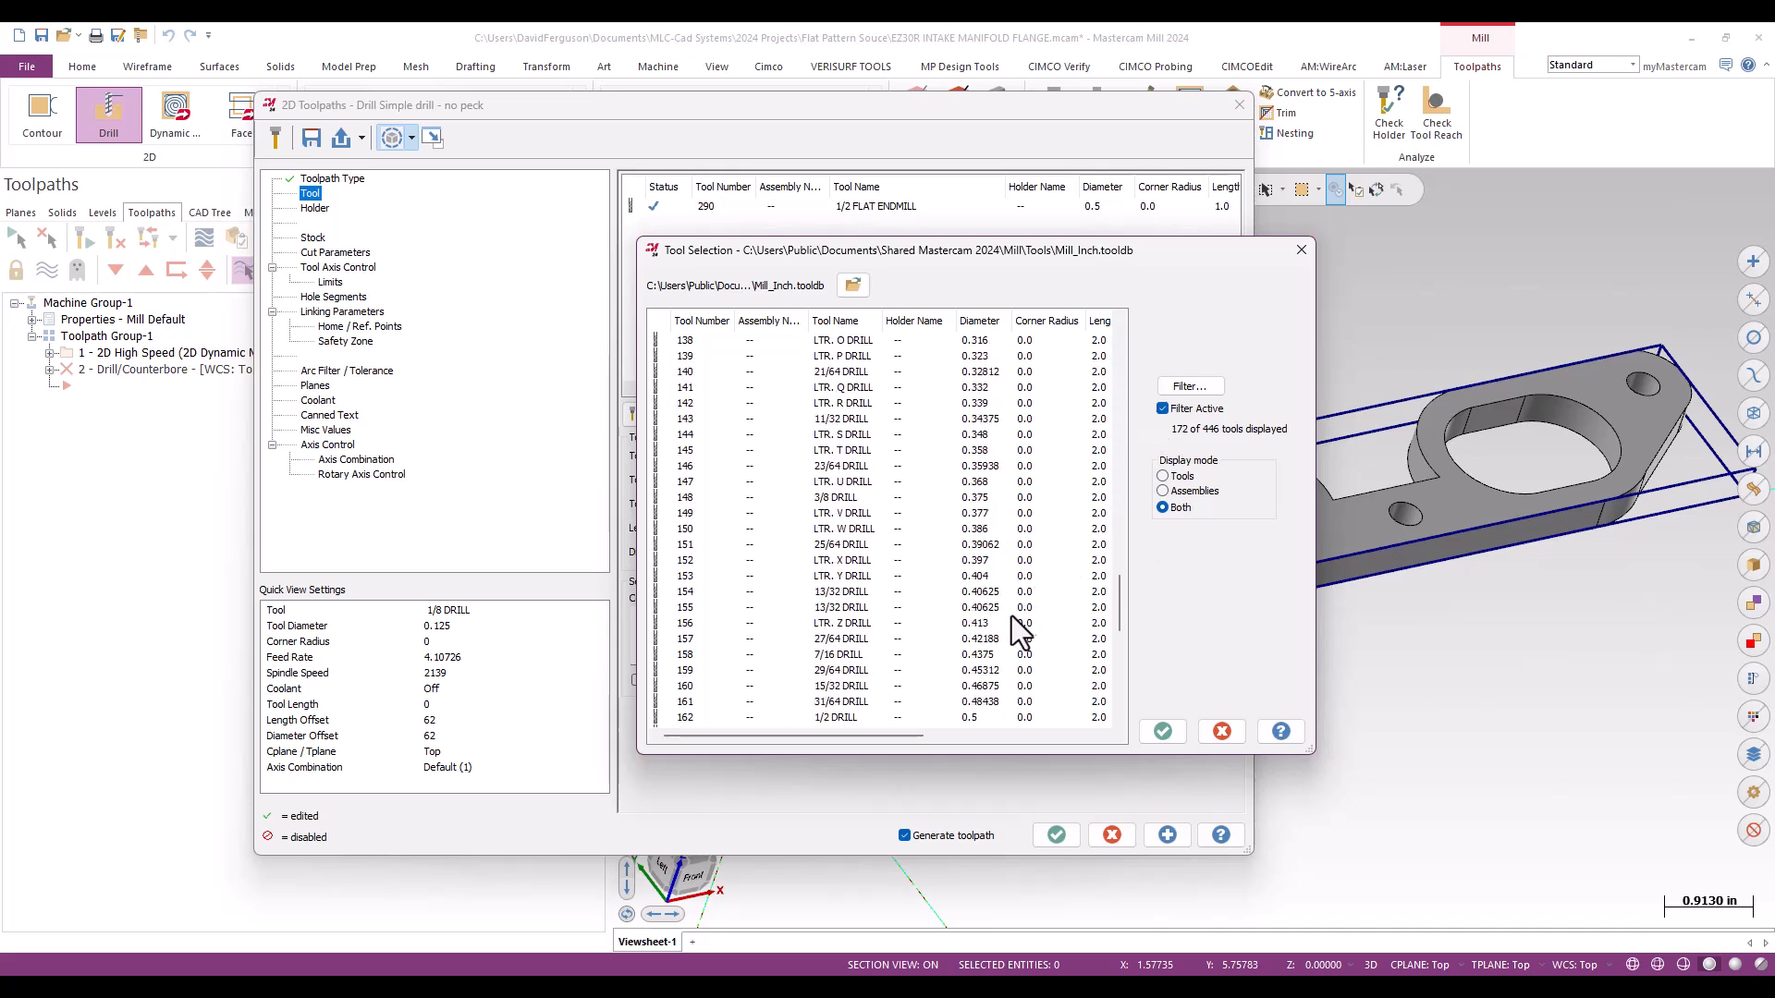
pyautogui.moveTo(984, 487)
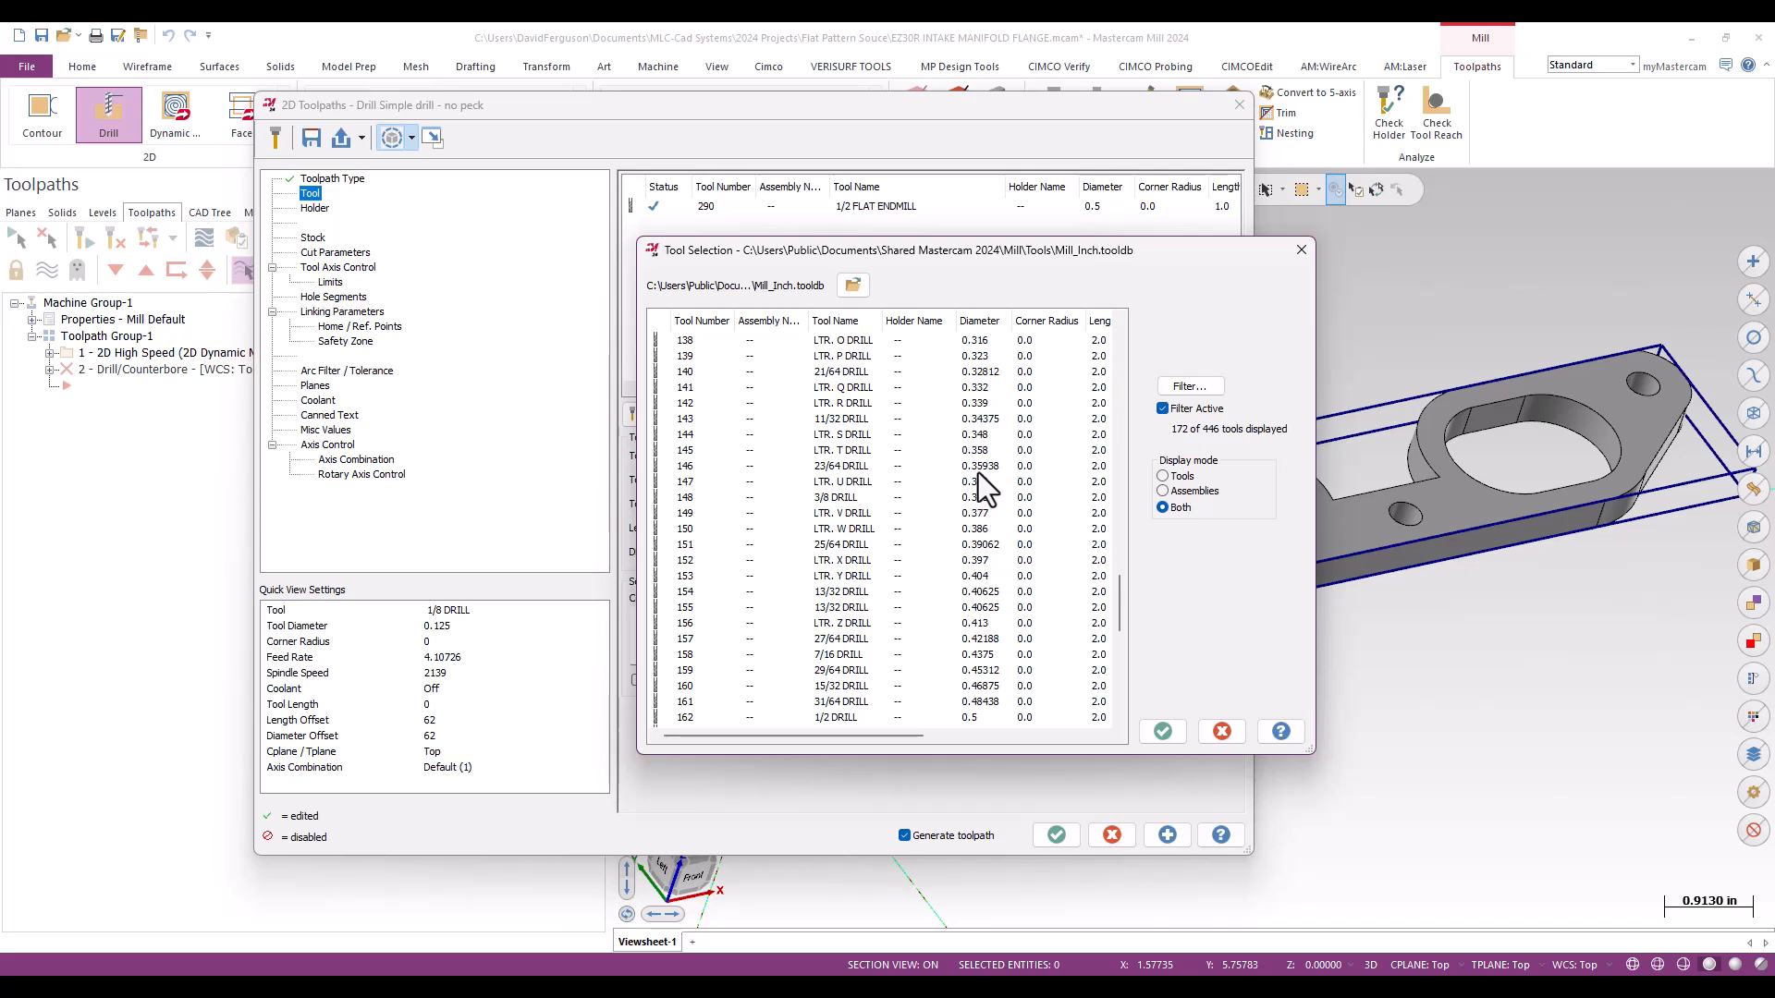
pyautogui.click(837, 449)
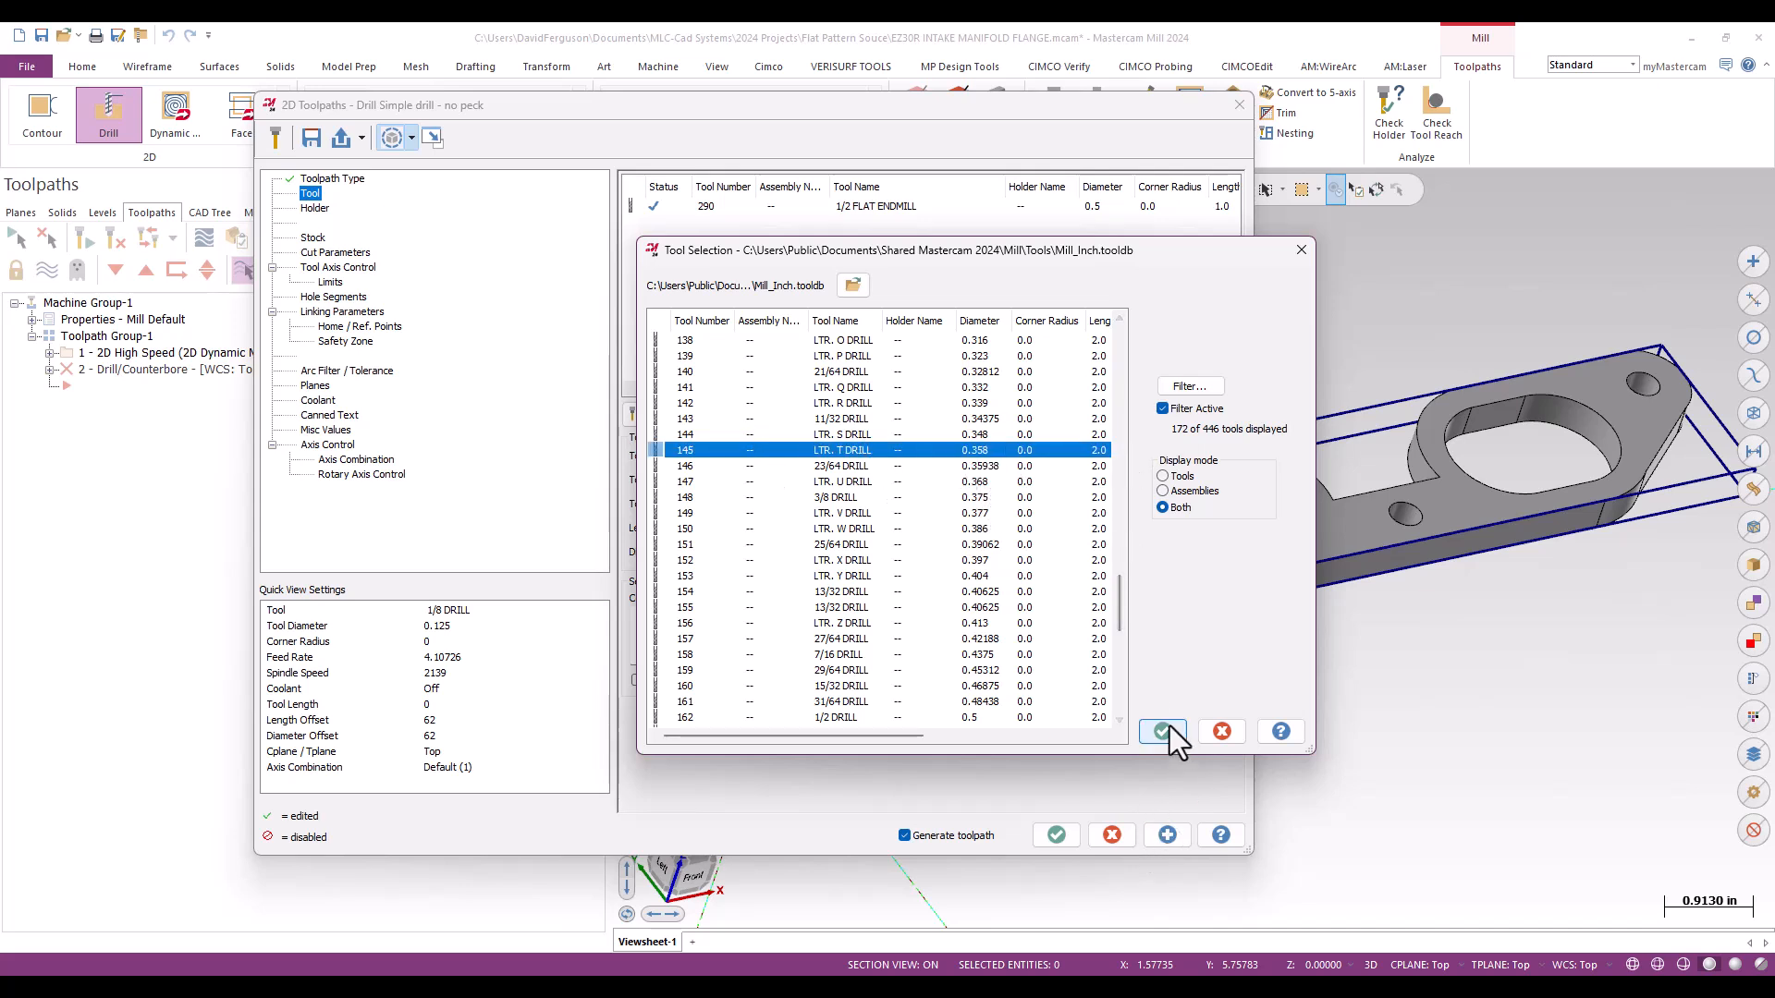
pyautogui.click(1161, 730)
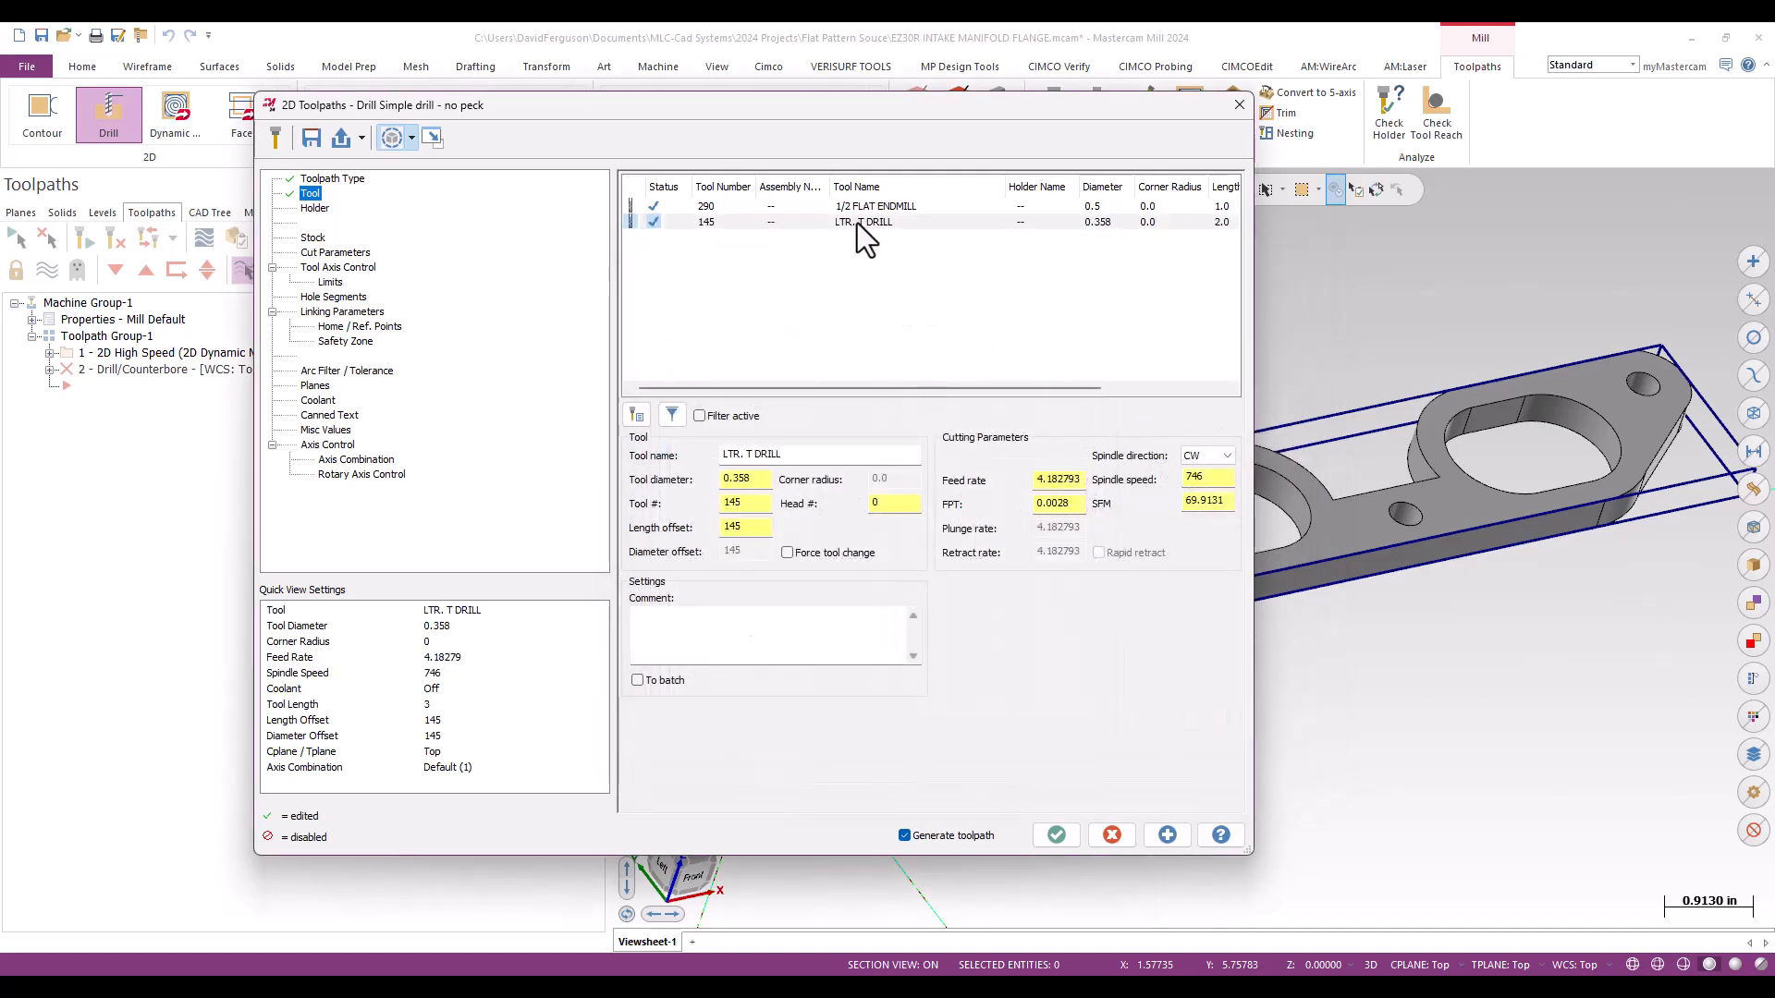
# Step: Select the LTR. T DRILL row and switch to the Cut Parameters page
pyautogui.click(864, 221)
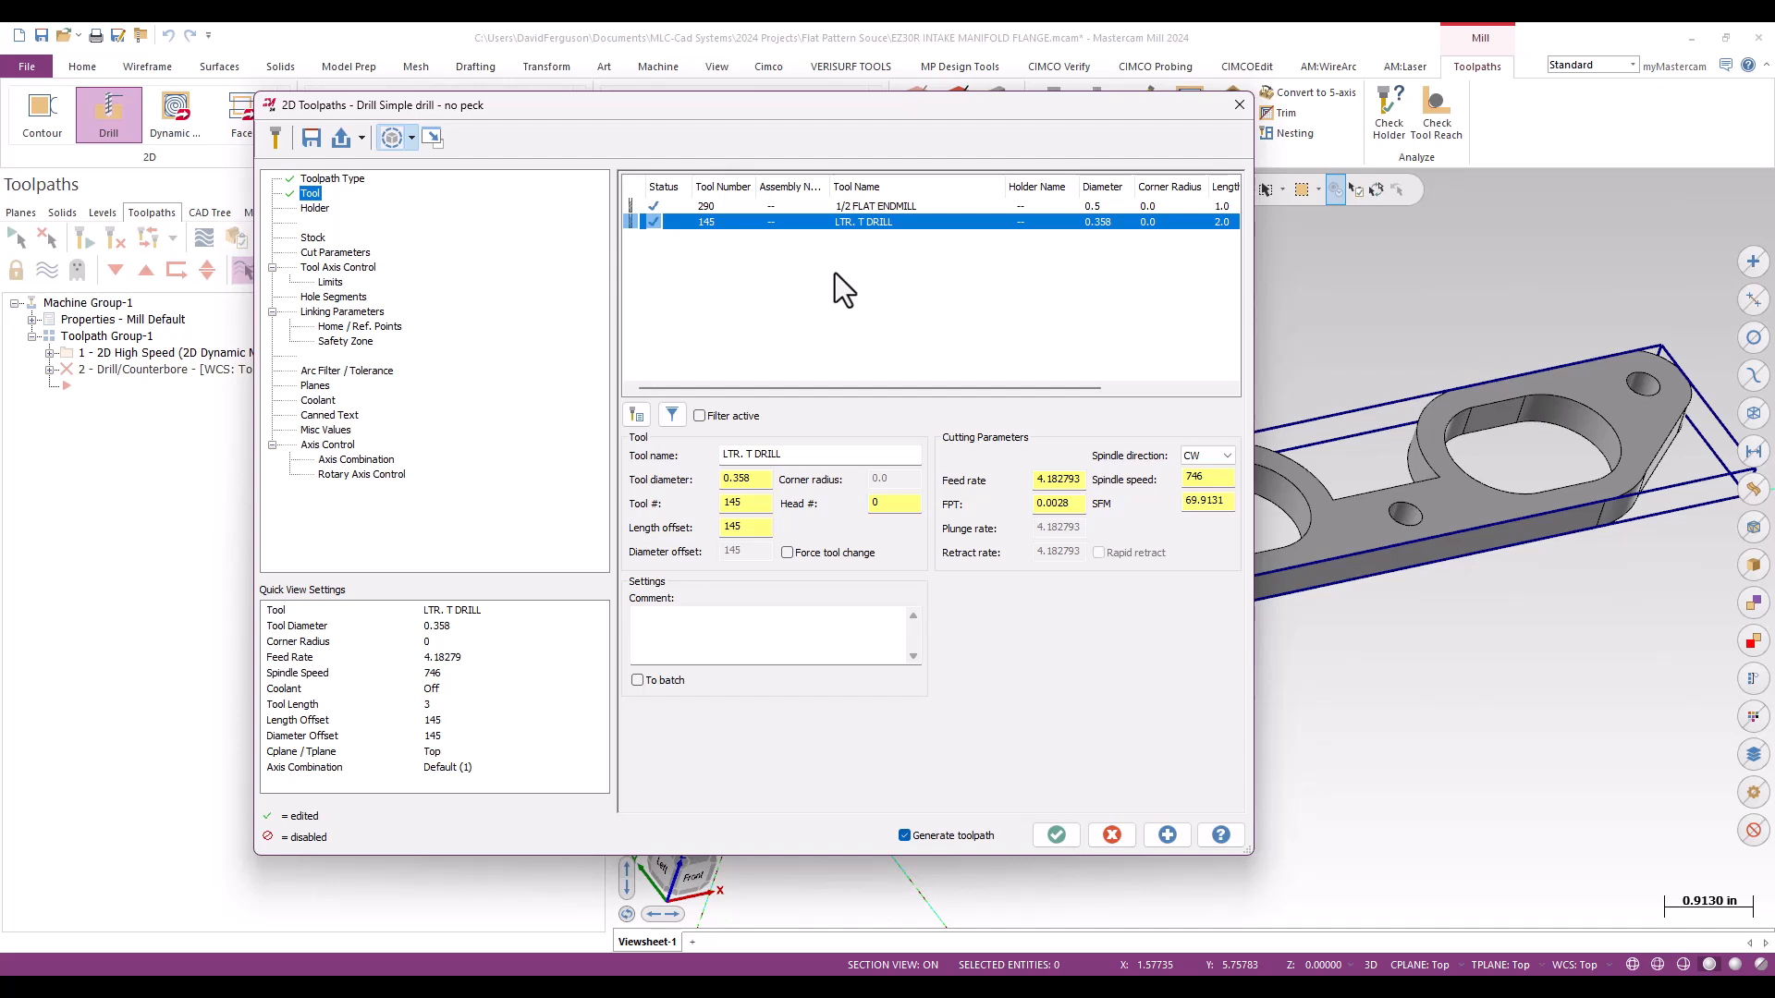
pyautogui.moveTo(773, 238)
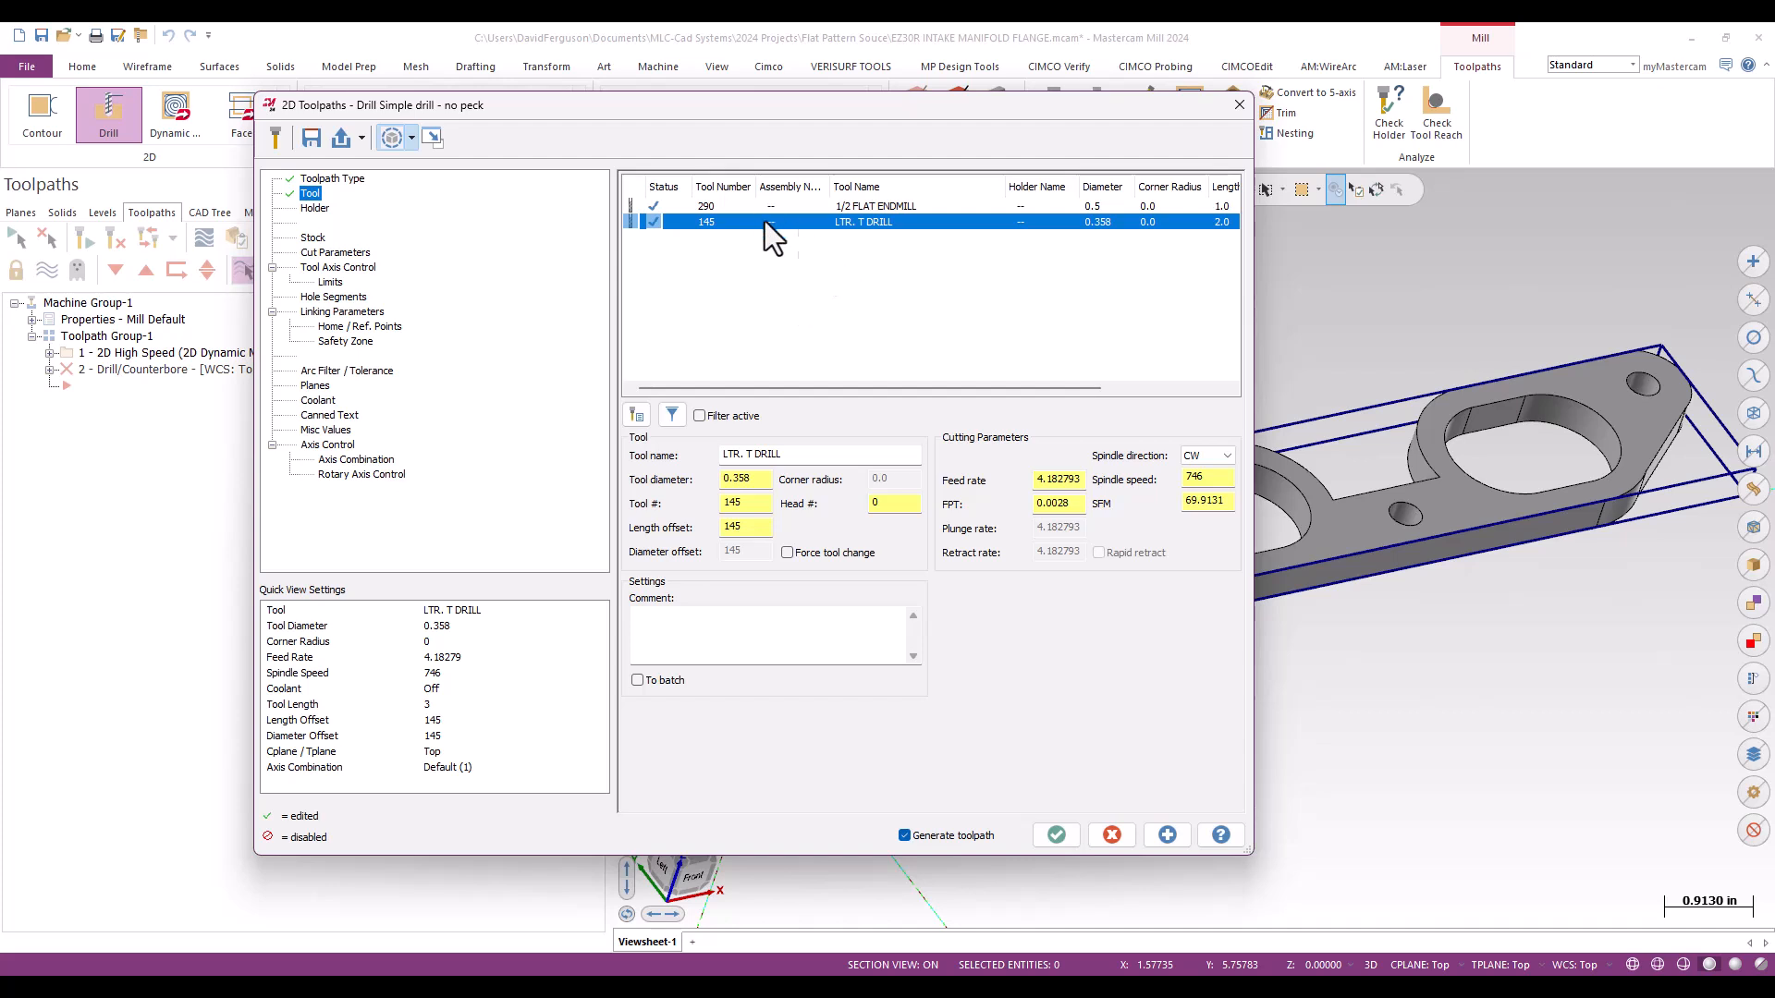
pyautogui.moveTo(863, 247)
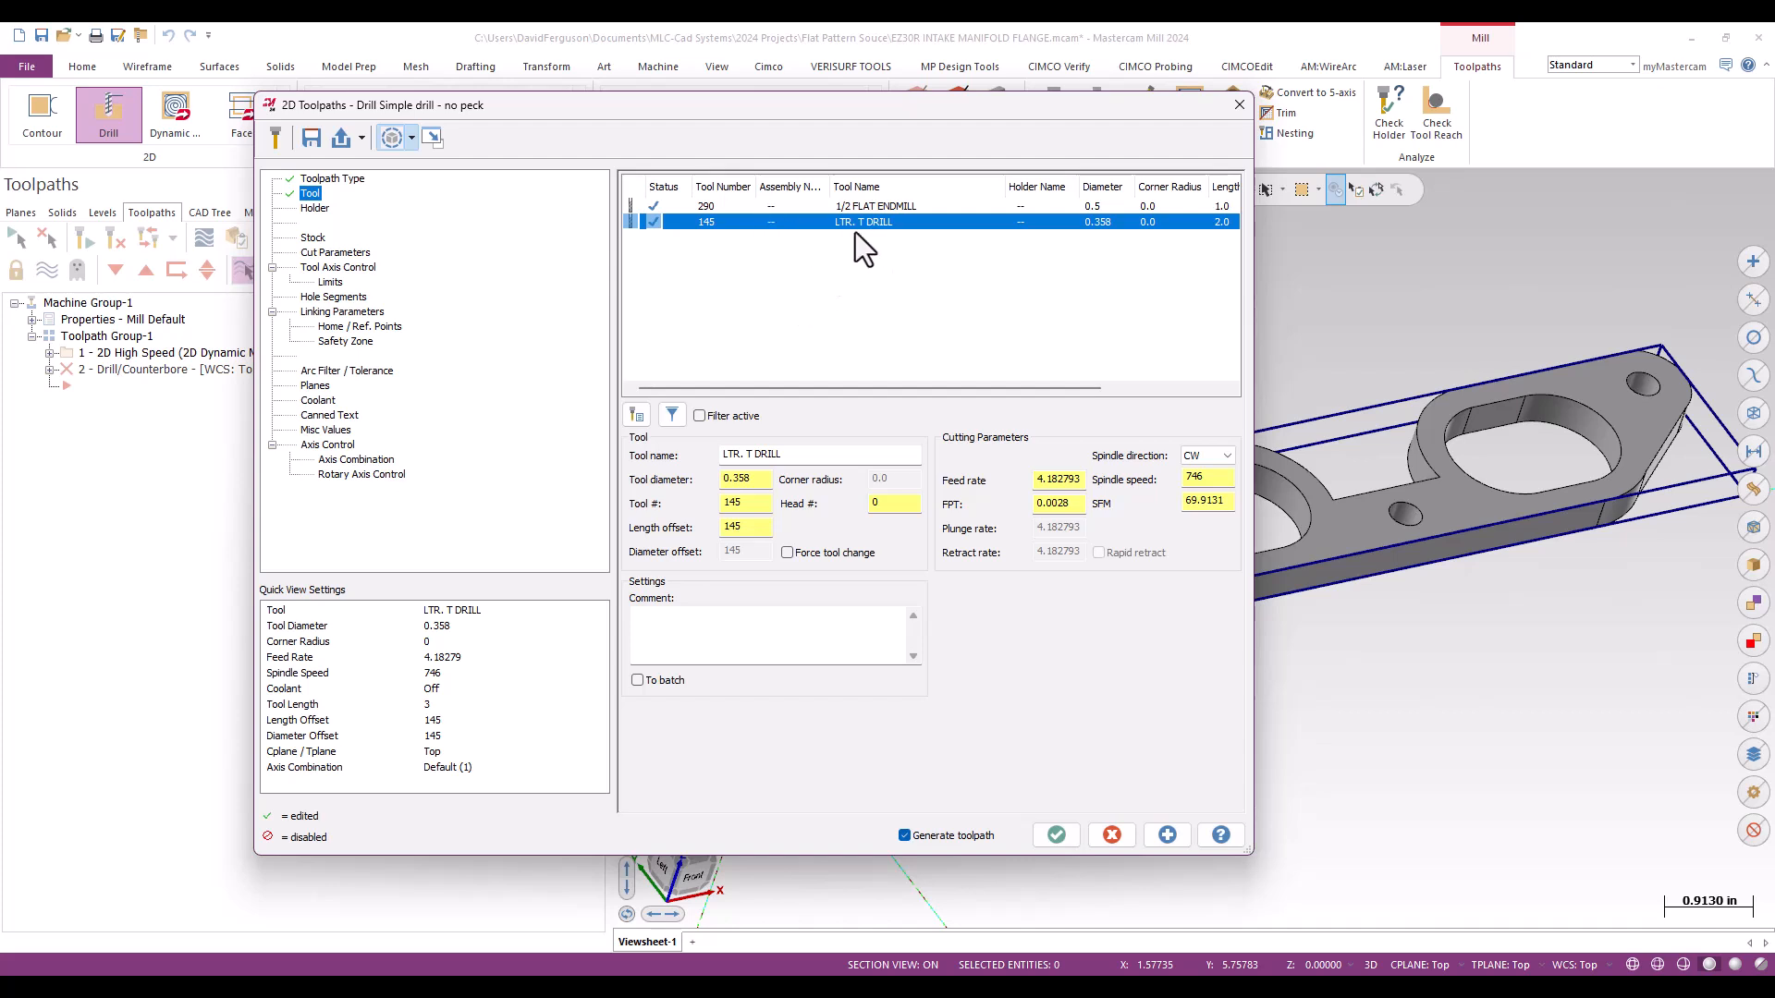
pyautogui.click(334, 252)
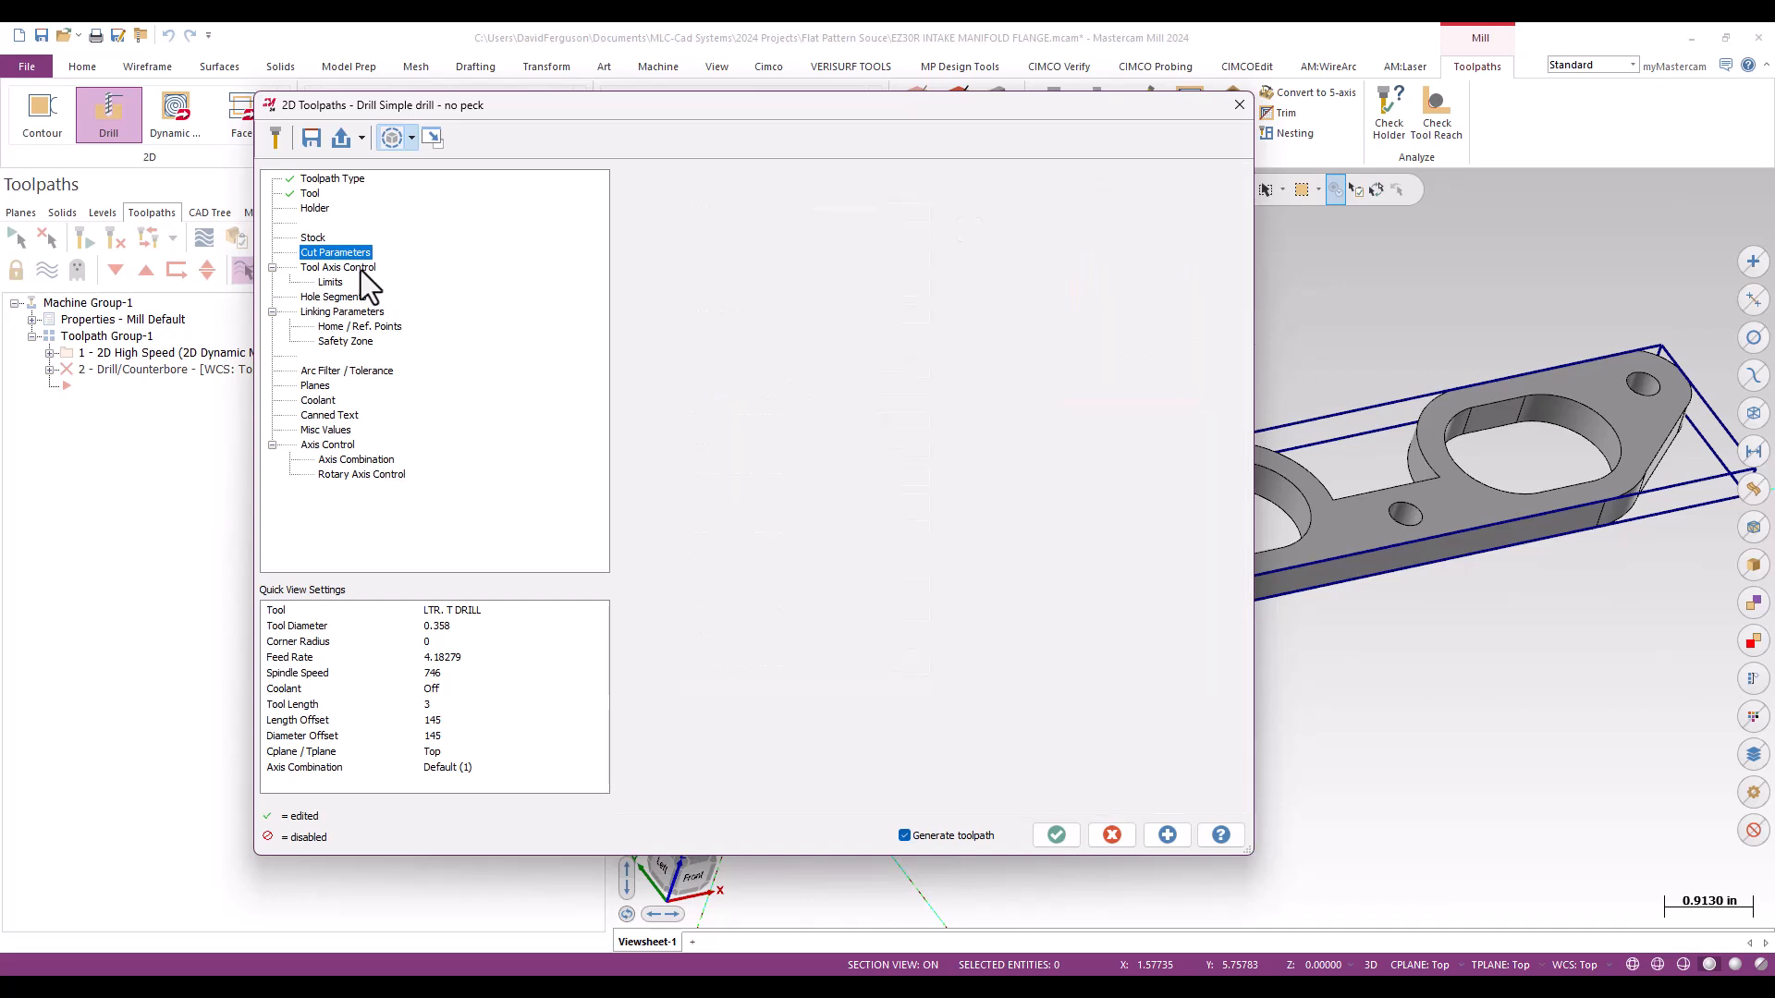
# Step: View Tool Axis Control, then Linking Parameters (retract 0.5, stock top and depth 0)
pyautogui.click(338, 266)
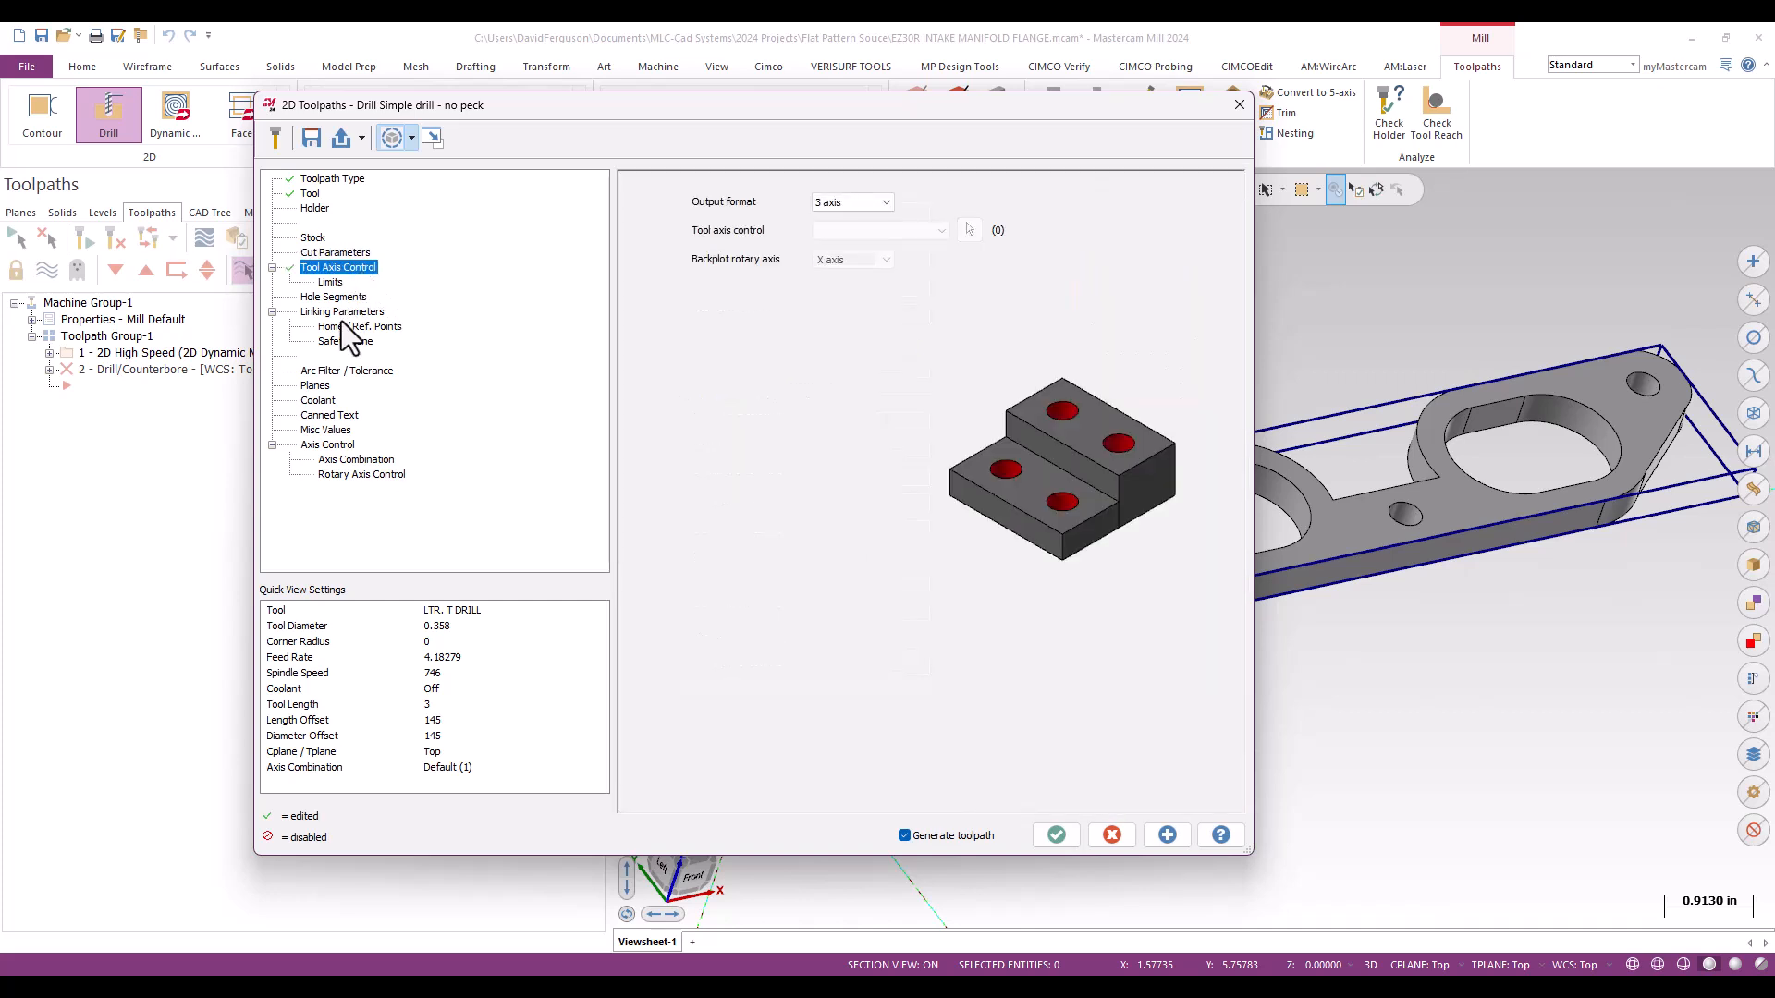
pyautogui.click(342, 310)
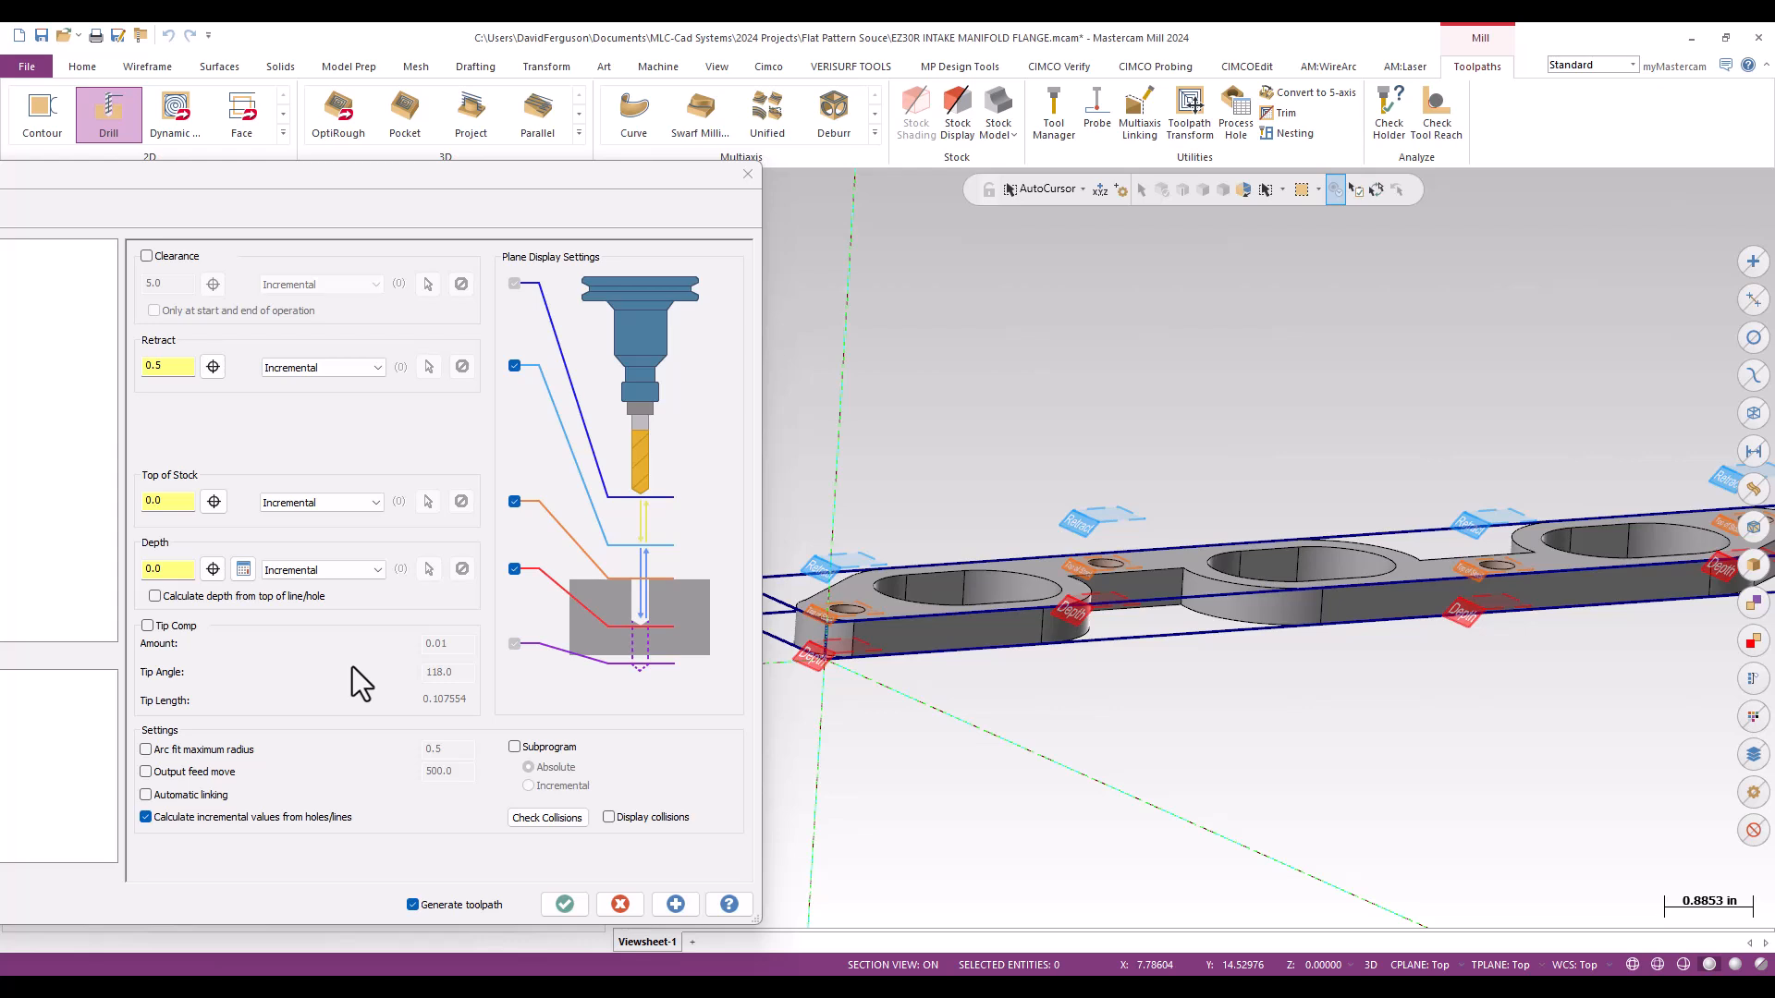
# Step: Edit the Retract field value, currently 0.5
pyautogui.click(167, 568)
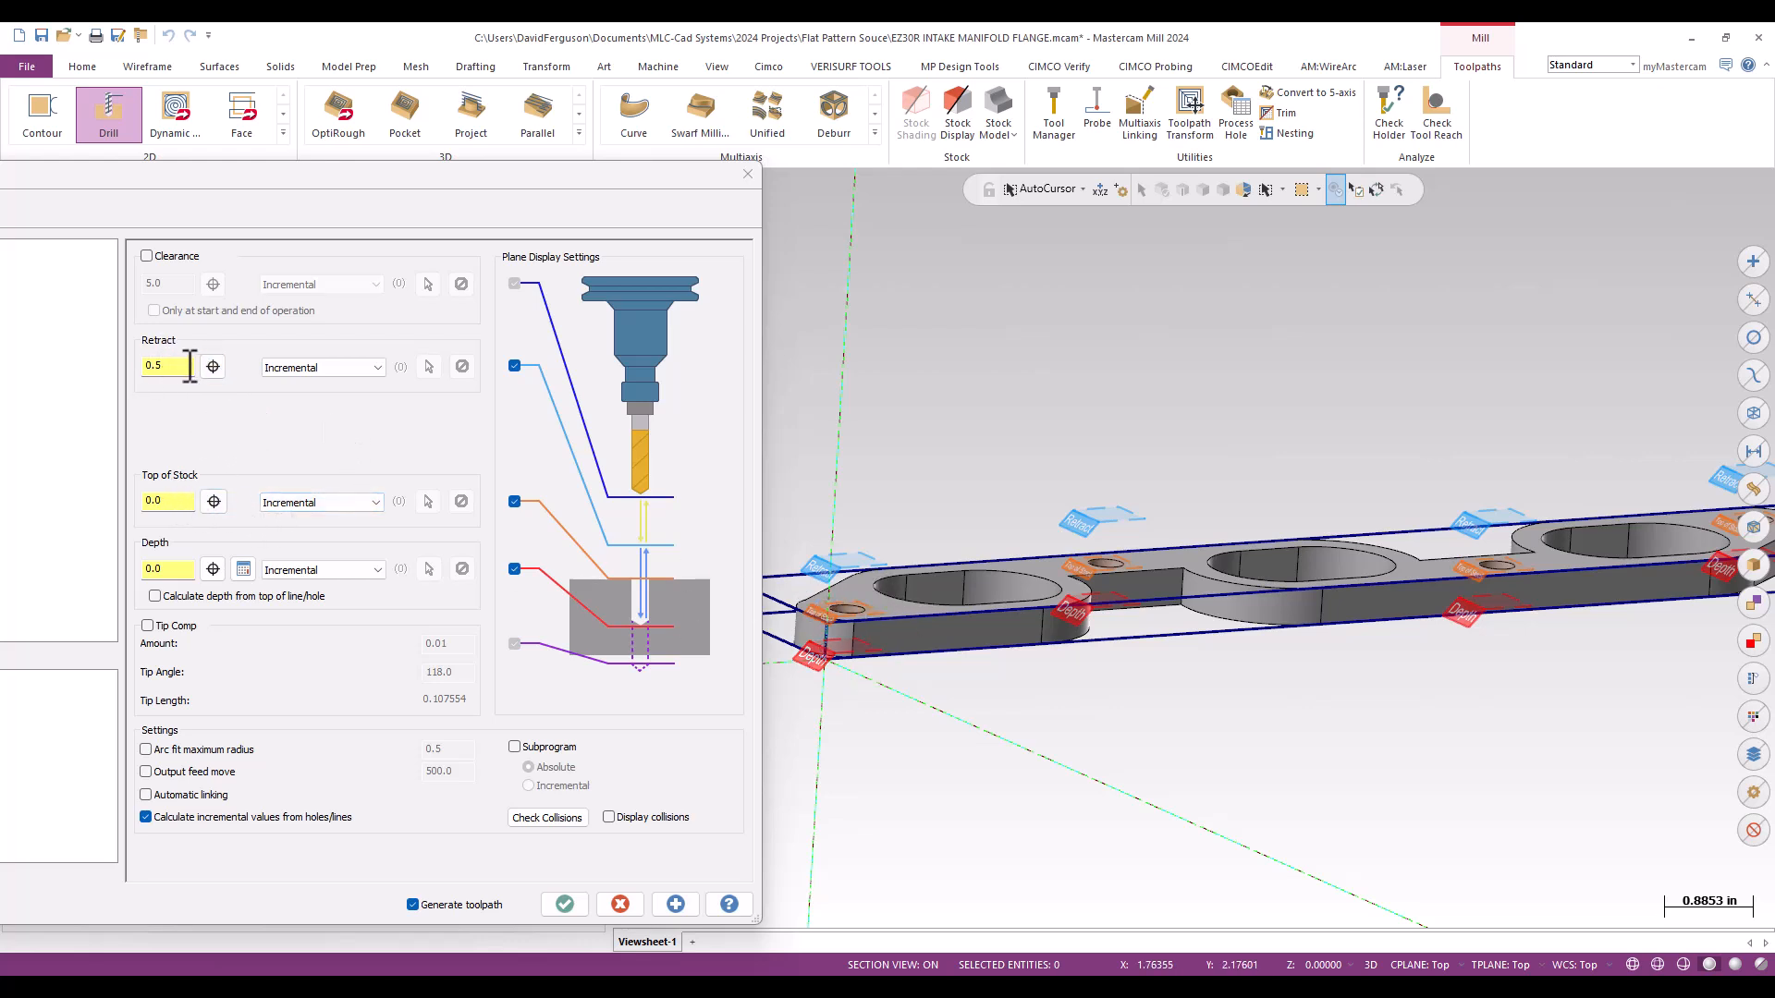
pyautogui.moveTo(325, 438)
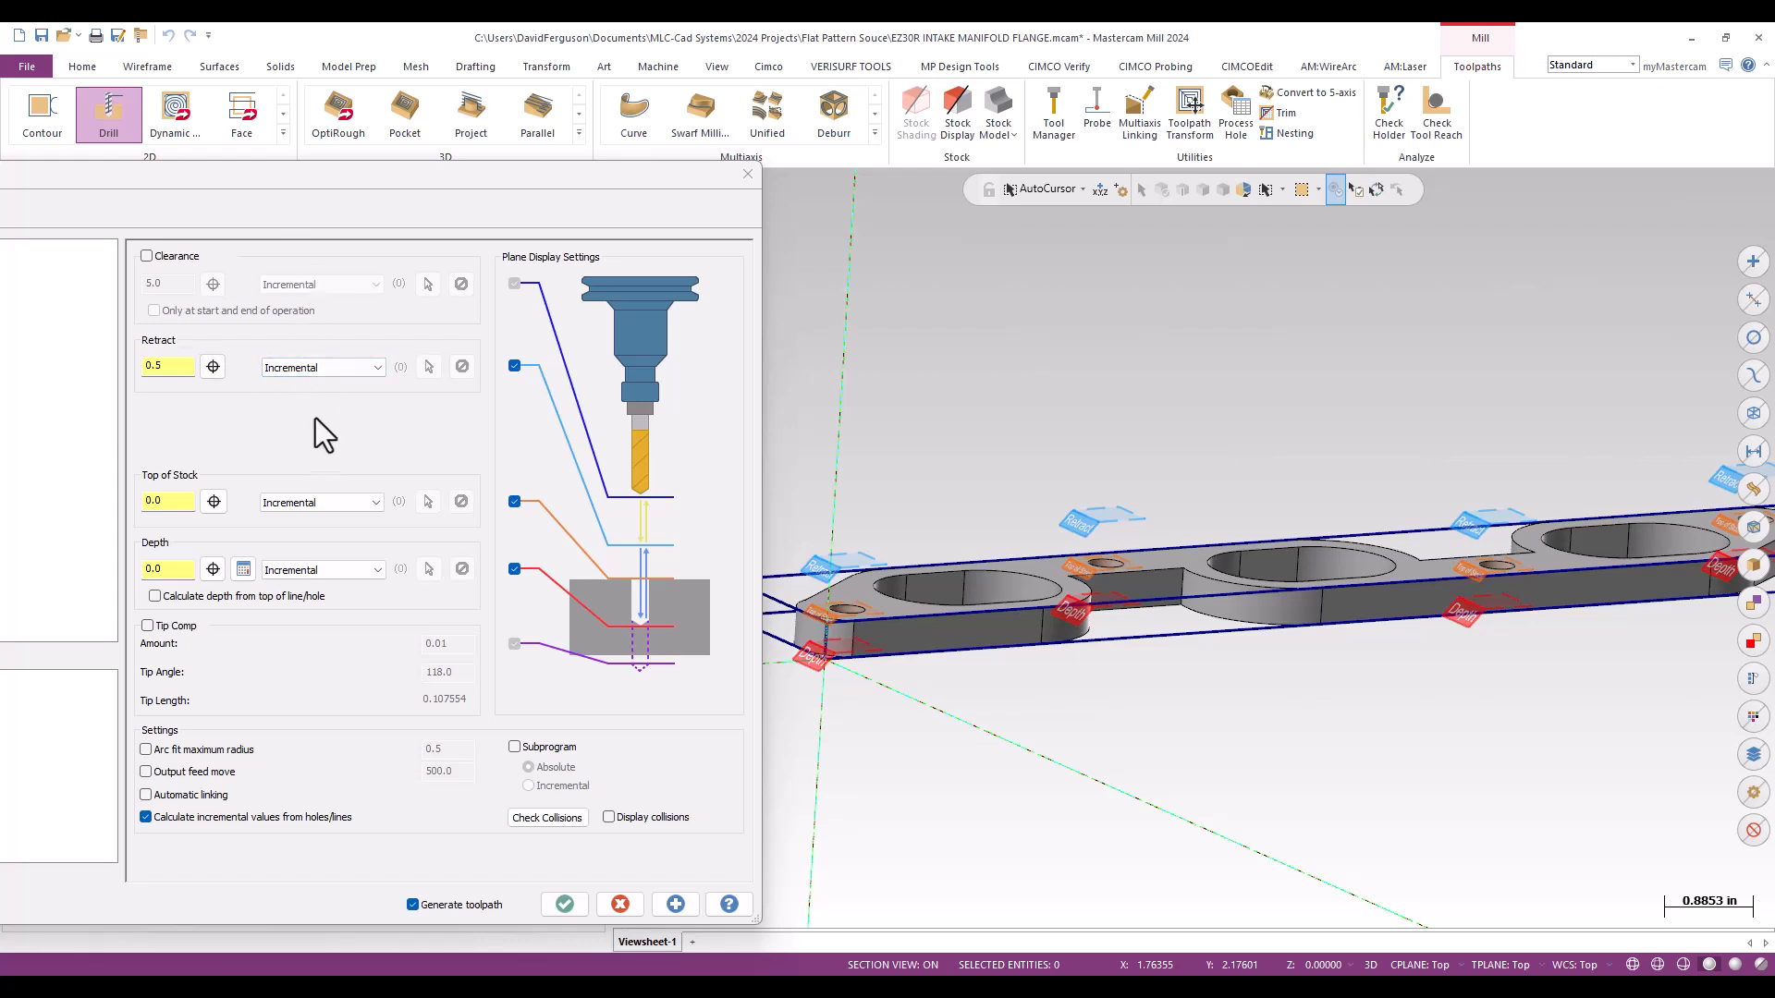
pyautogui.moveTo(1446, 384)
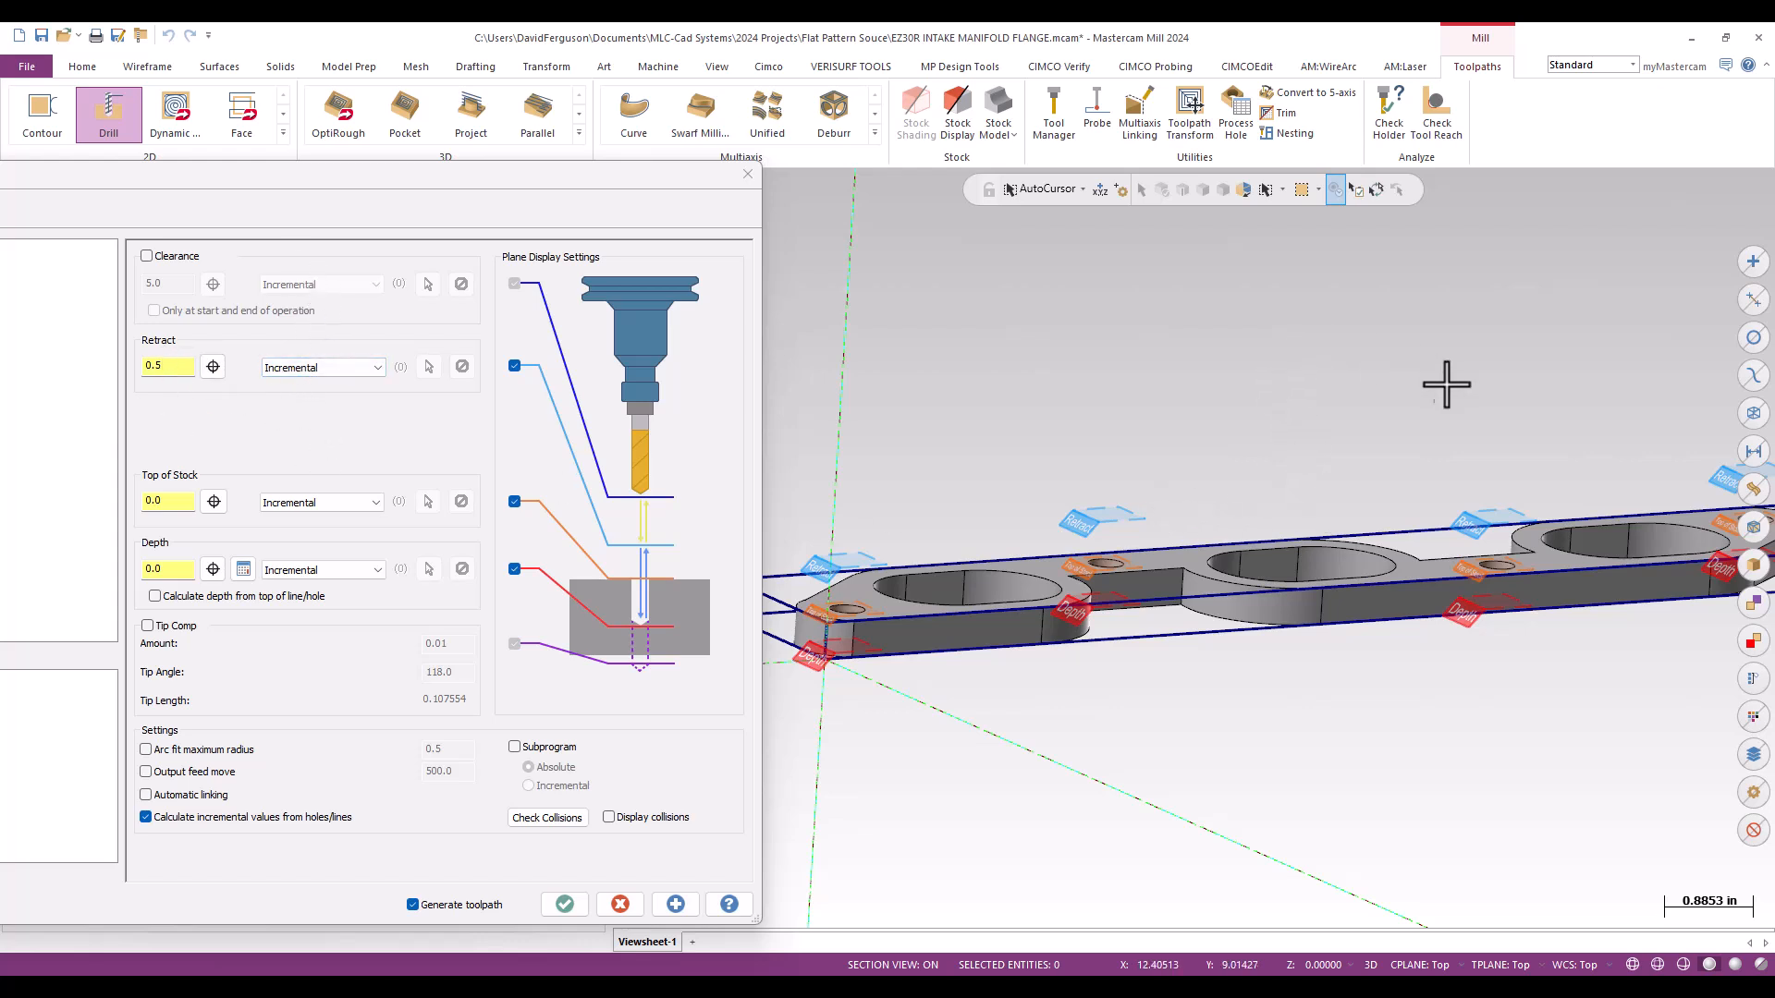
pyautogui.moveTo(1138, 524)
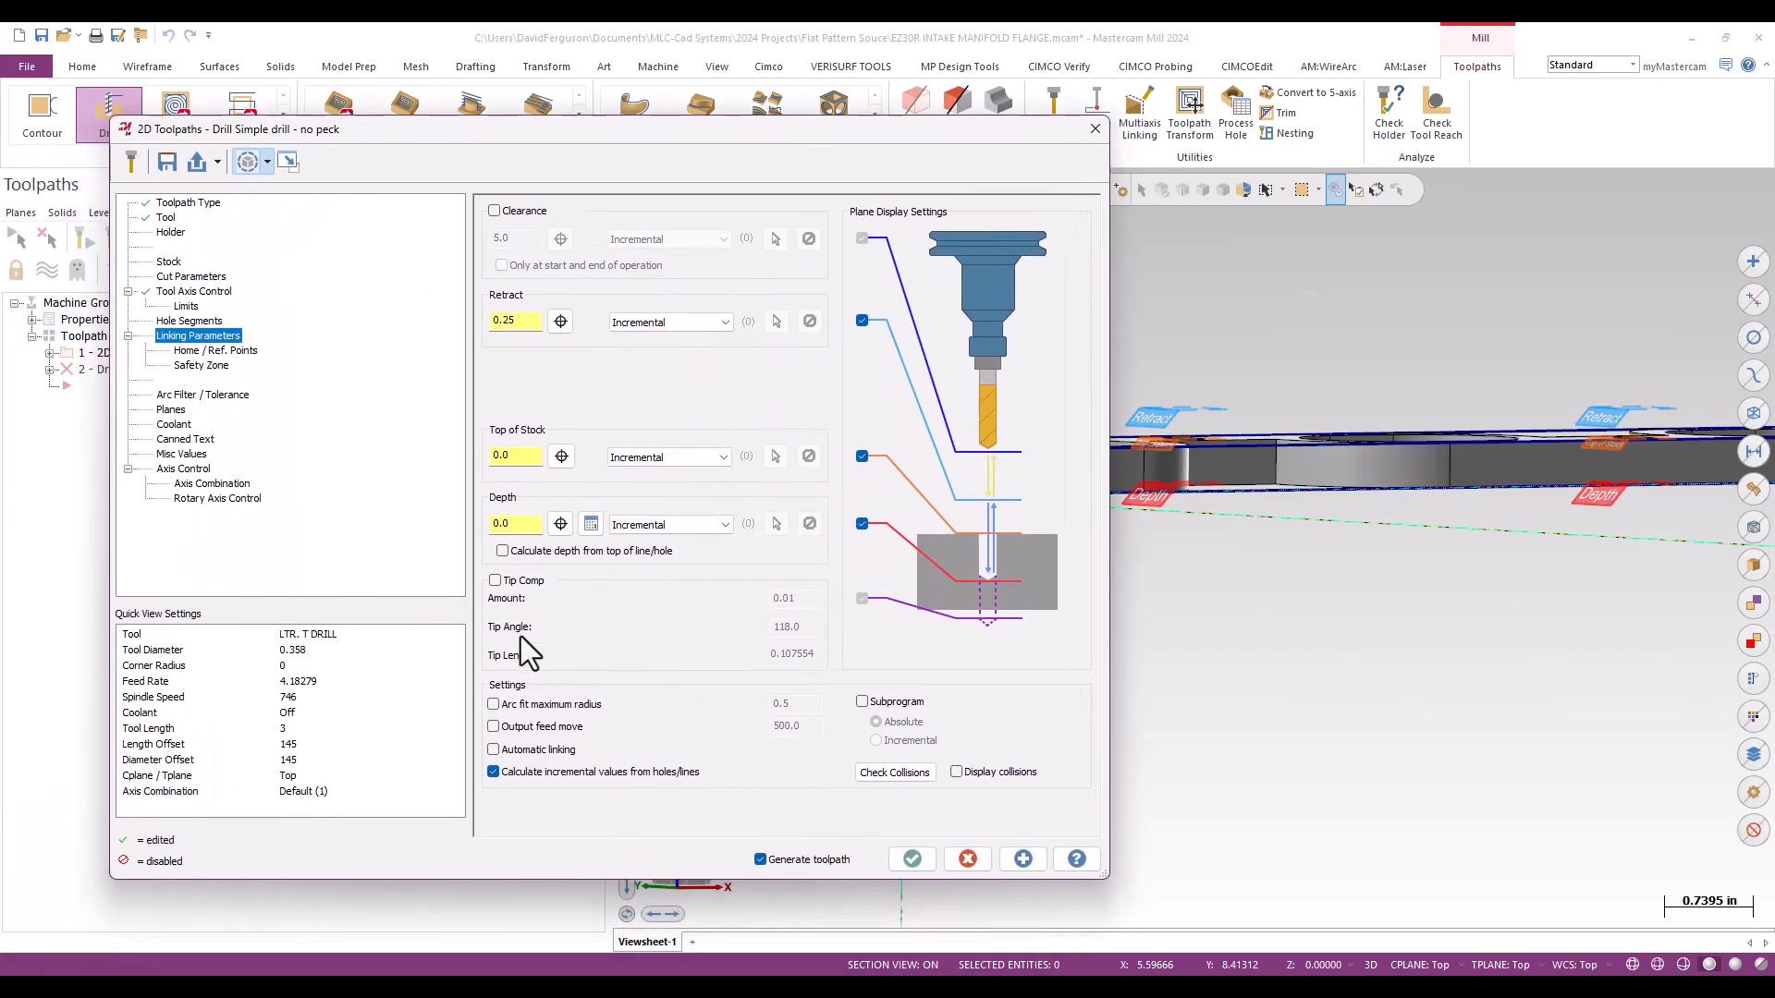
# Step: Enable tip compensation and accept the drill toolpath as operation 2
pyautogui.click(494, 579)
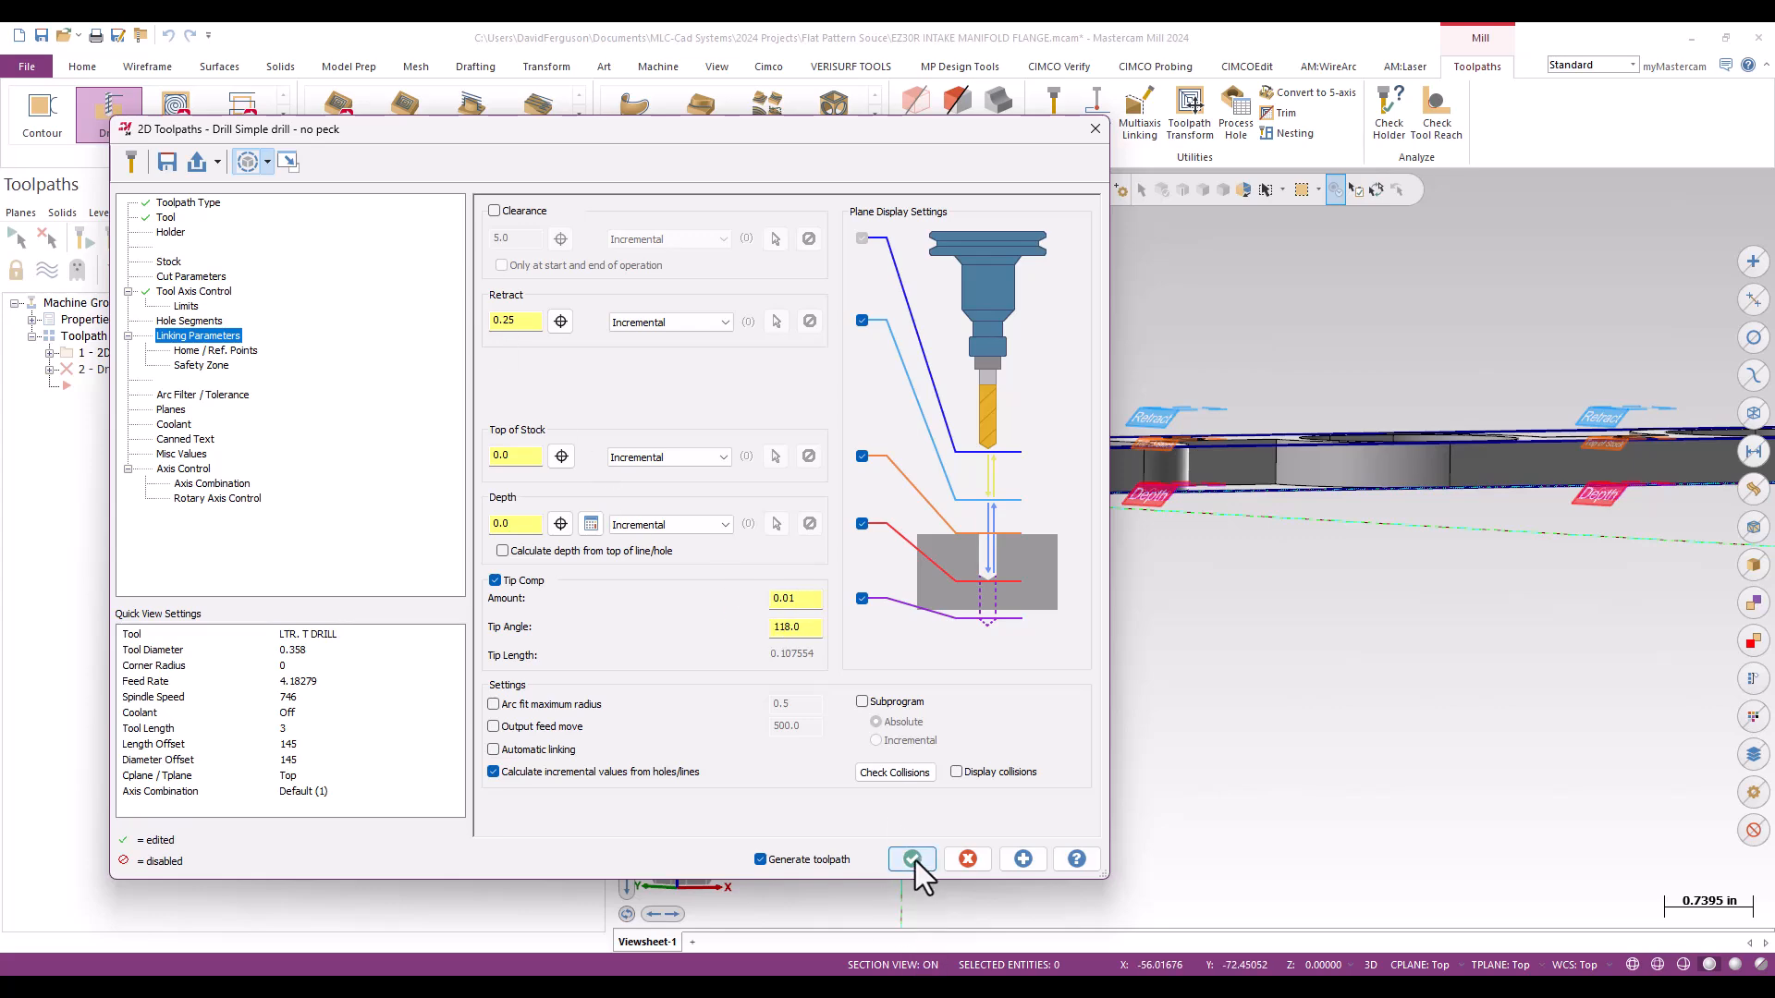
pyautogui.click(912, 858)
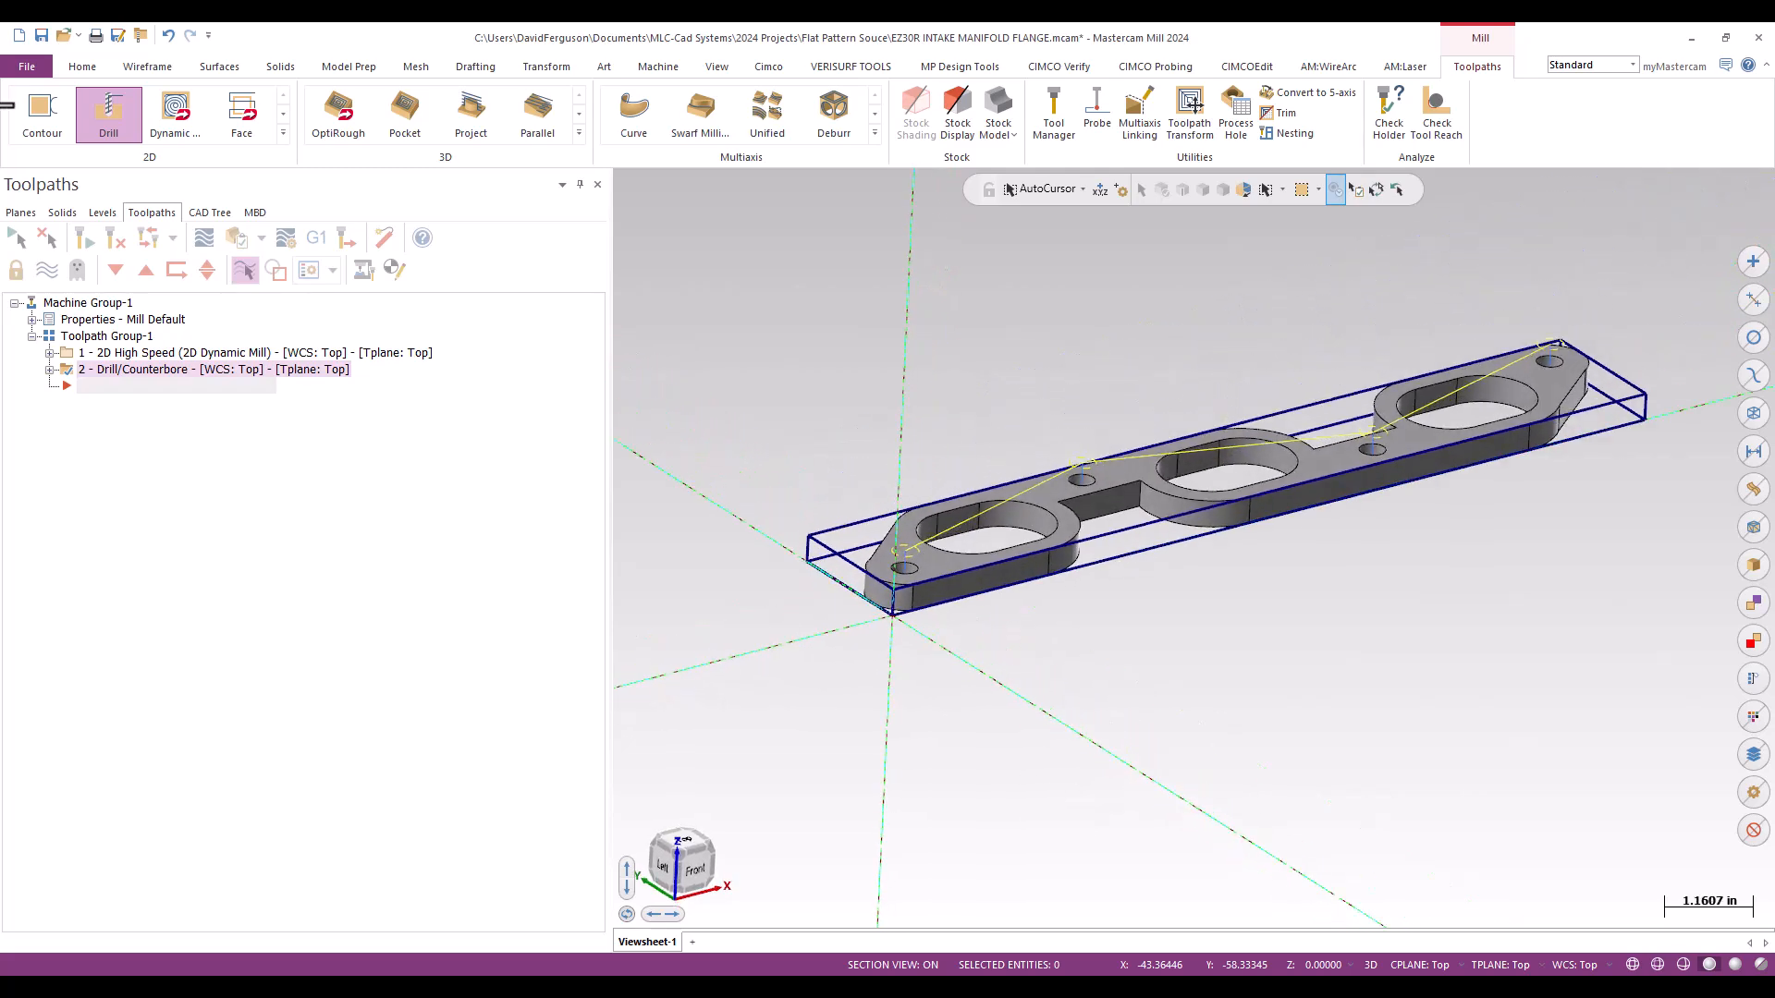